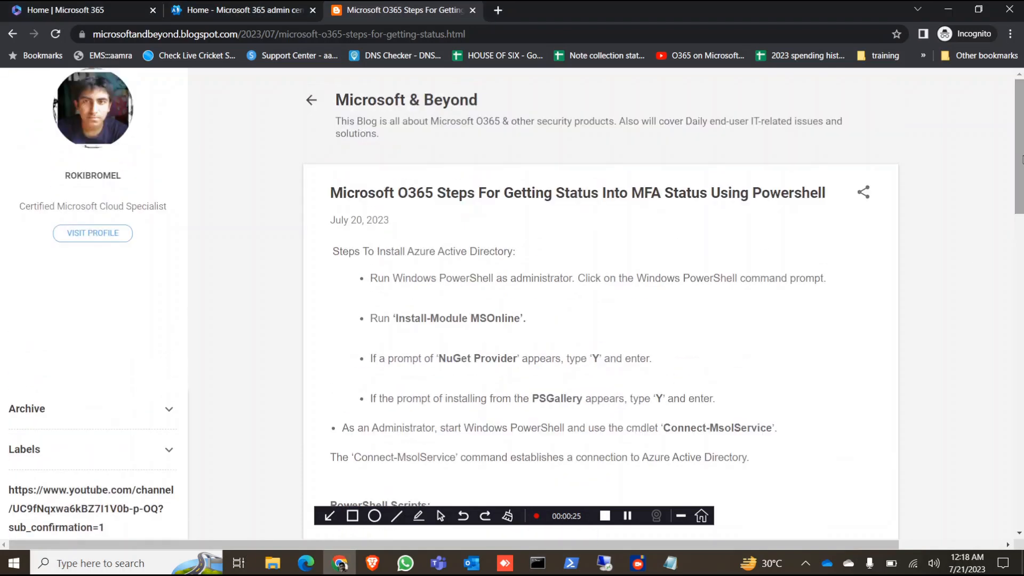
# Open the admin center's Active users list through the Users navigation section
pyautogui.click(243, 10)
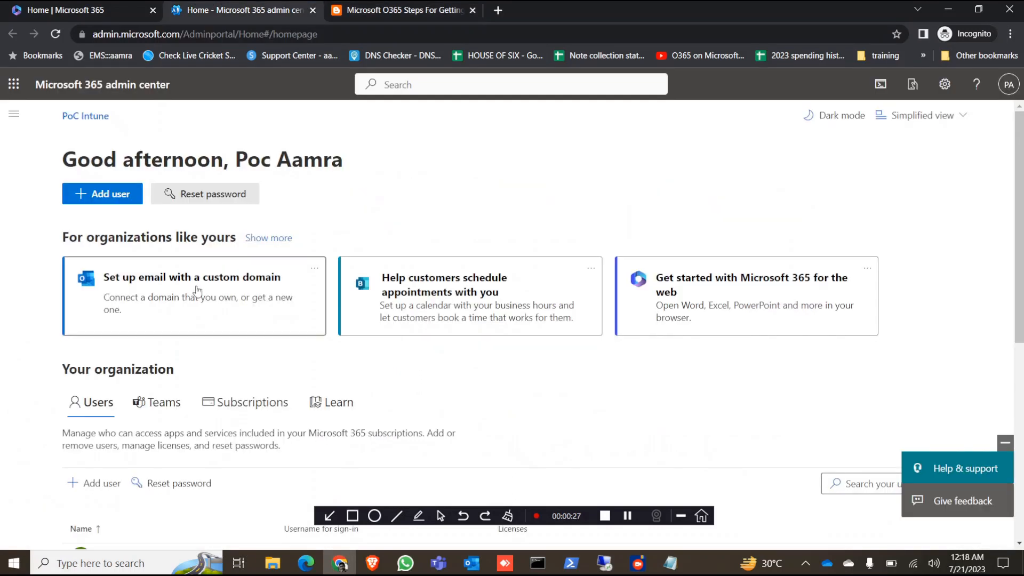
pyautogui.click(14, 113)
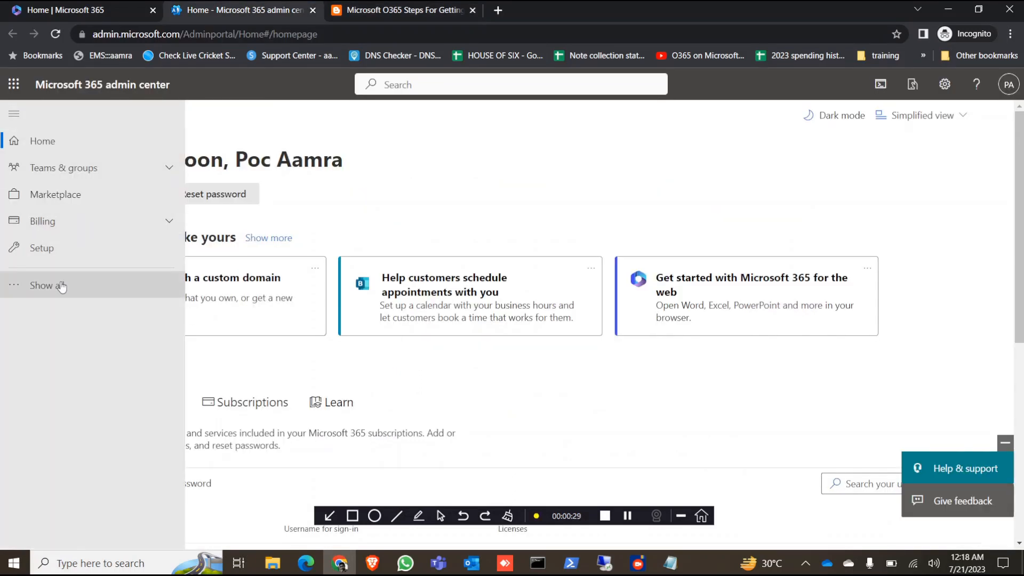
pyautogui.click(42, 286)
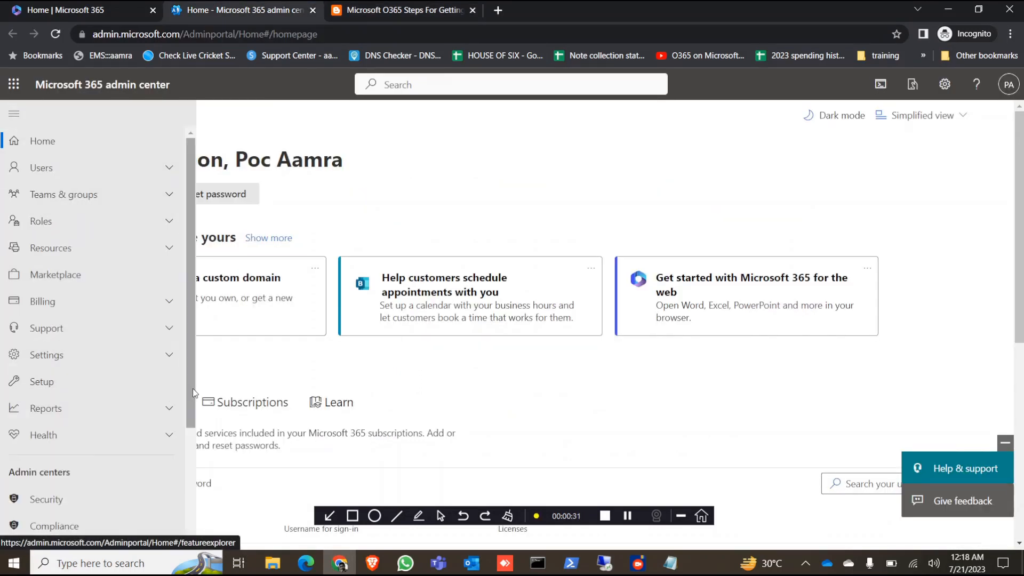
pyautogui.scroll(-3)
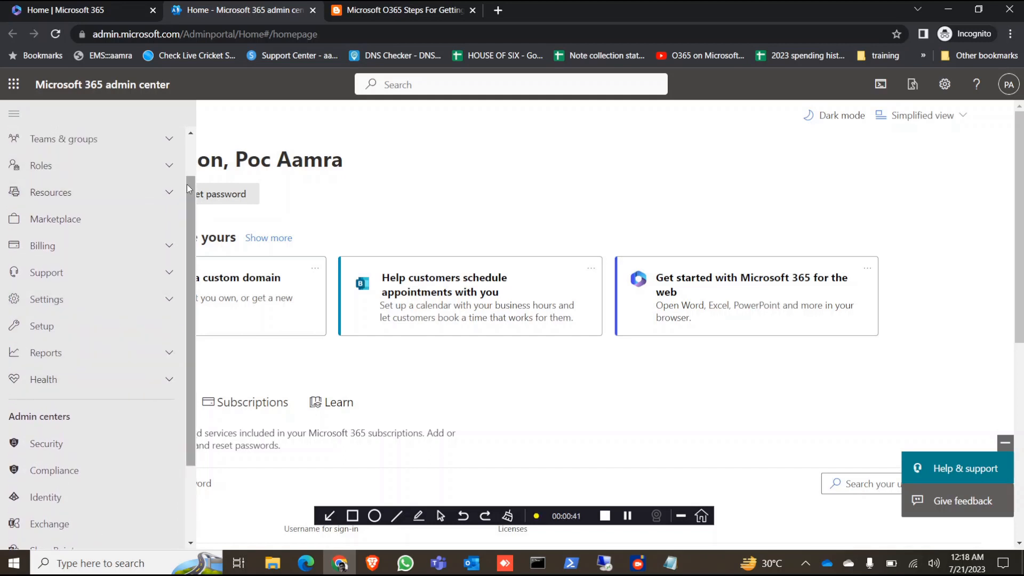
pyautogui.click(54, 192)
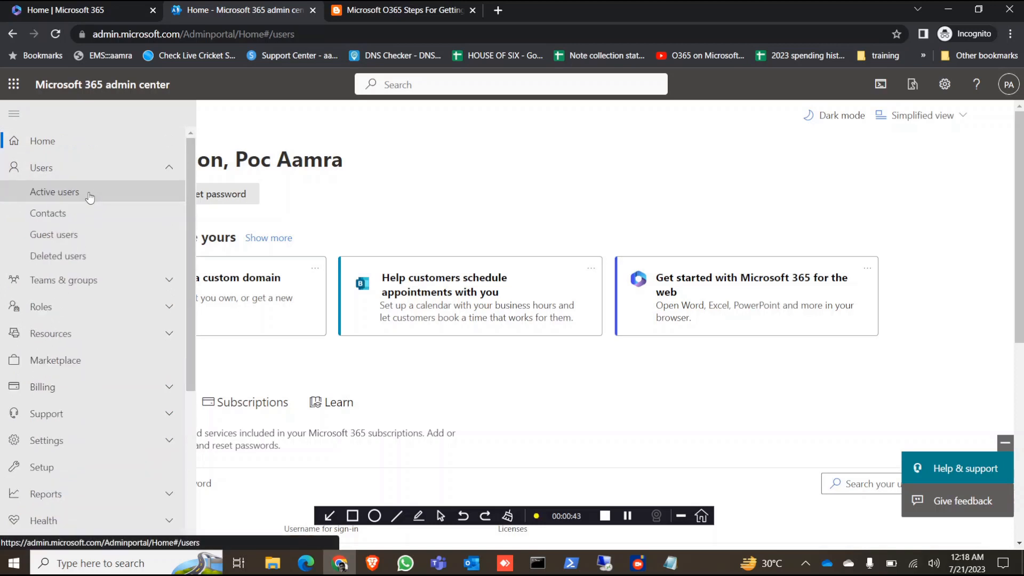
pyautogui.click(54, 192)
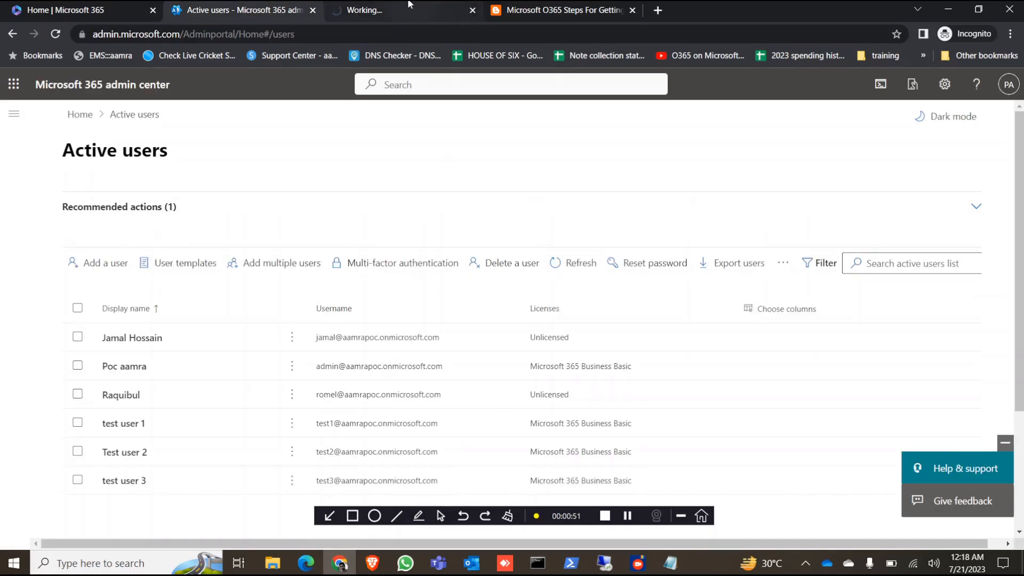
# Check the MFA users page showing all six accounts Disabled, then return to the blog post
pyautogui.click(402, 263)
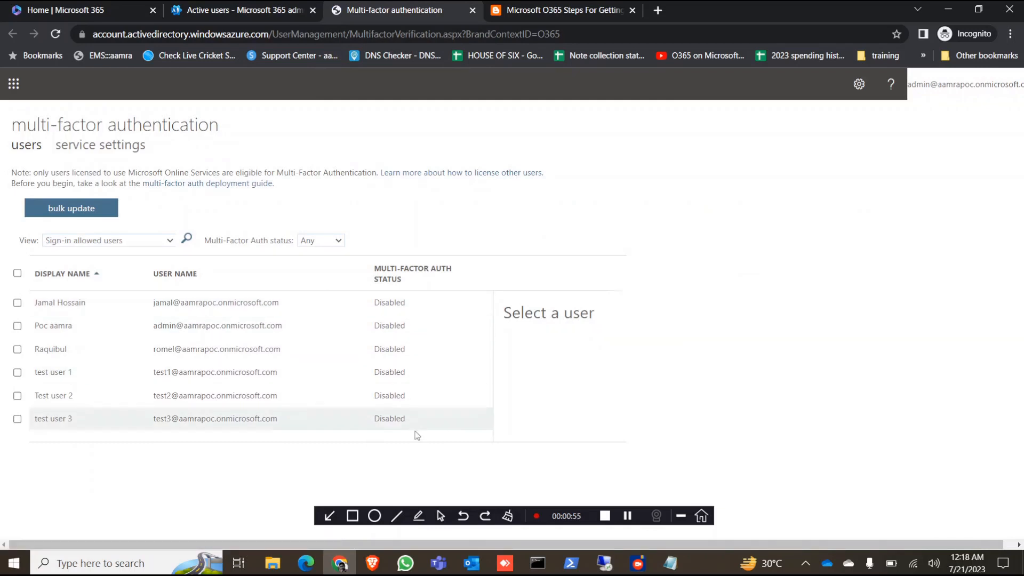
pyautogui.moveTo(444, 409)
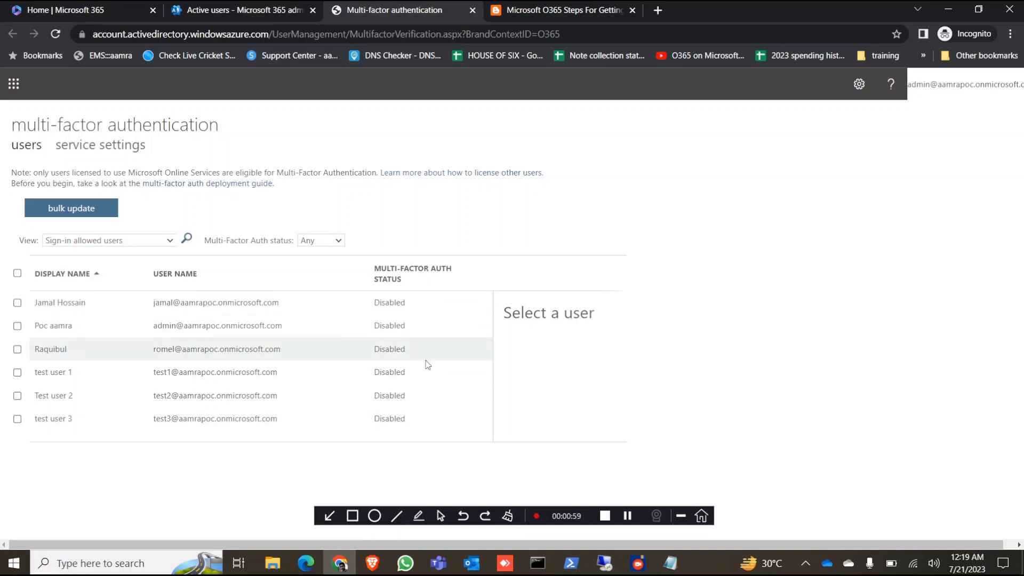
pyautogui.moveTo(928, 303)
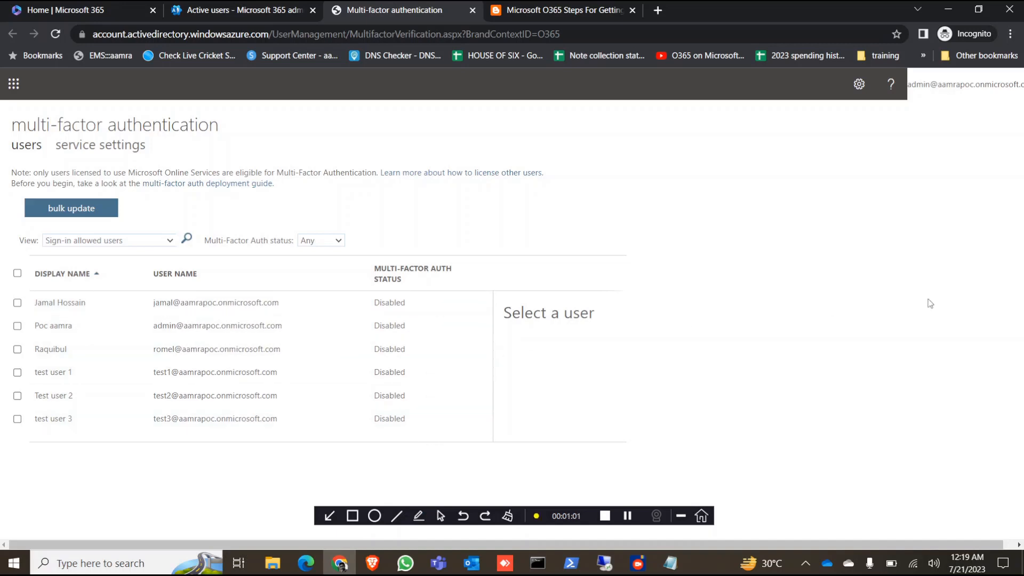
pyautogui.moveTo(510, 470)
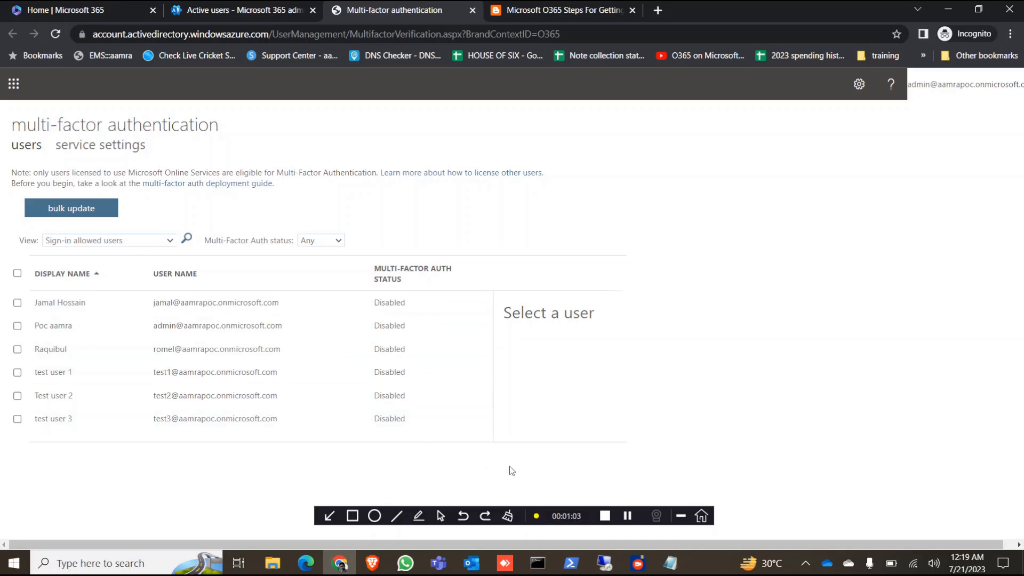
pyautogui.moveTo(522, 477)
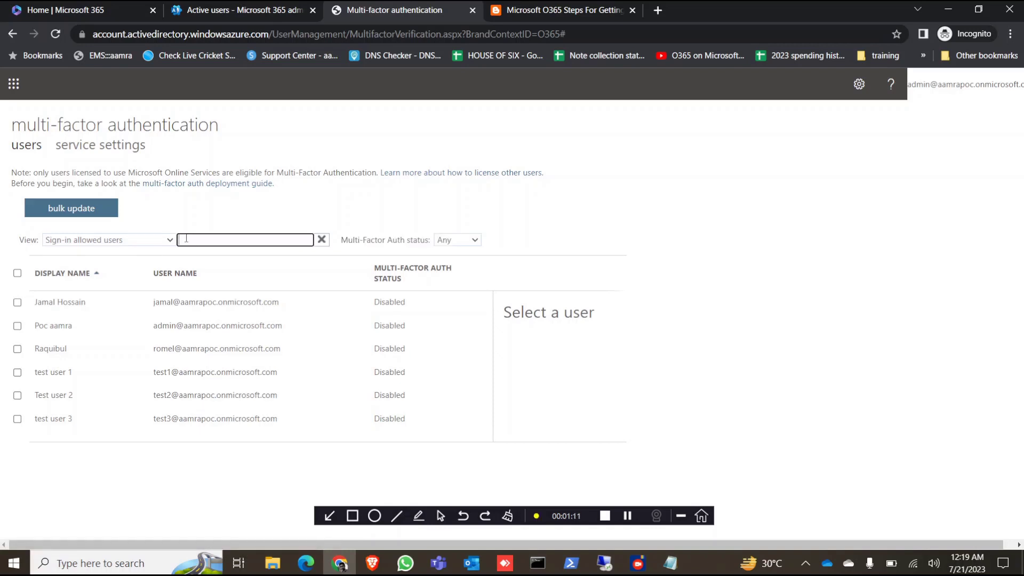
pyautogui.moveTo(770, 289)
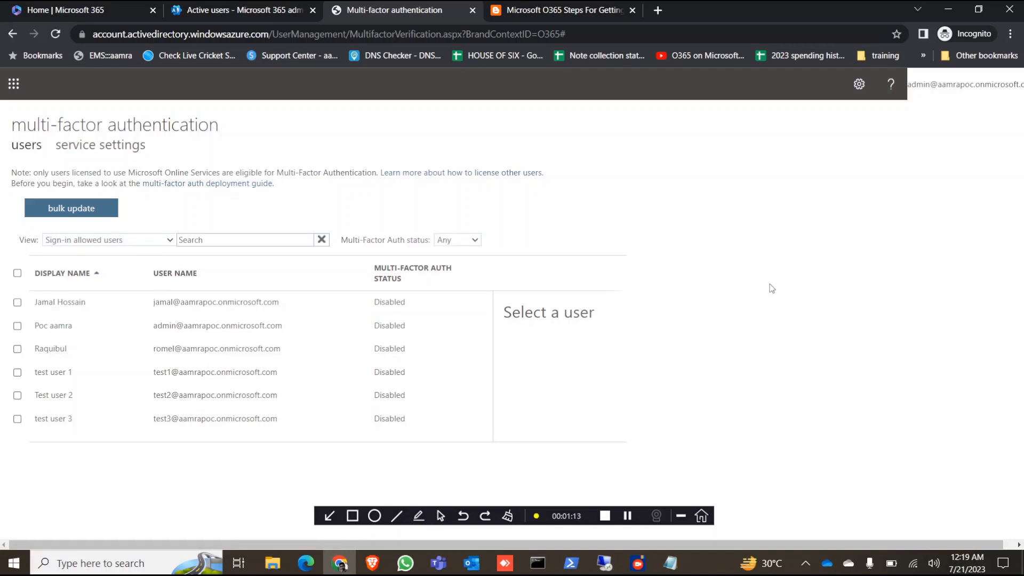
pyautogui.moveTo(776, 291)
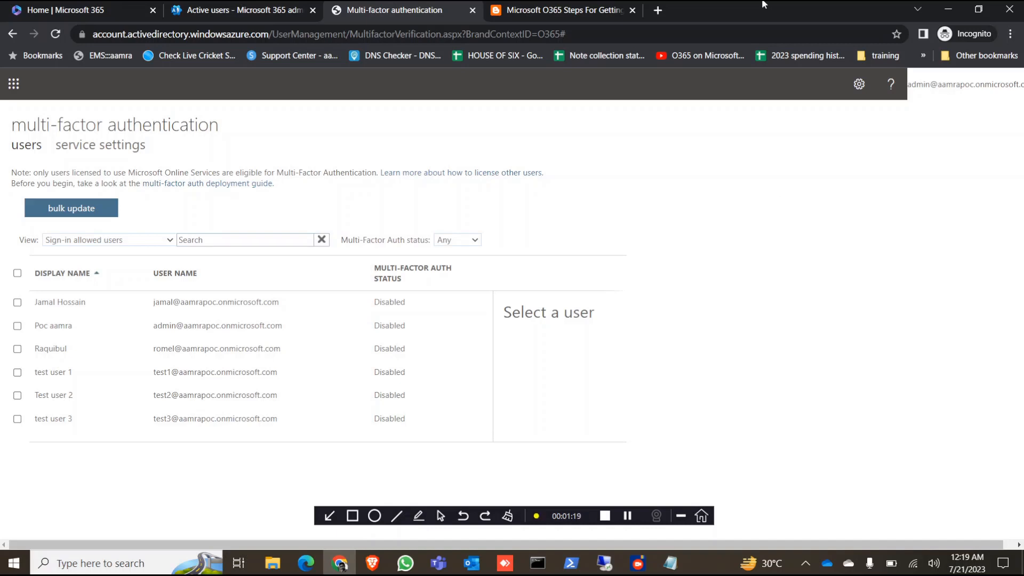
pyautogui.click(564, 11)
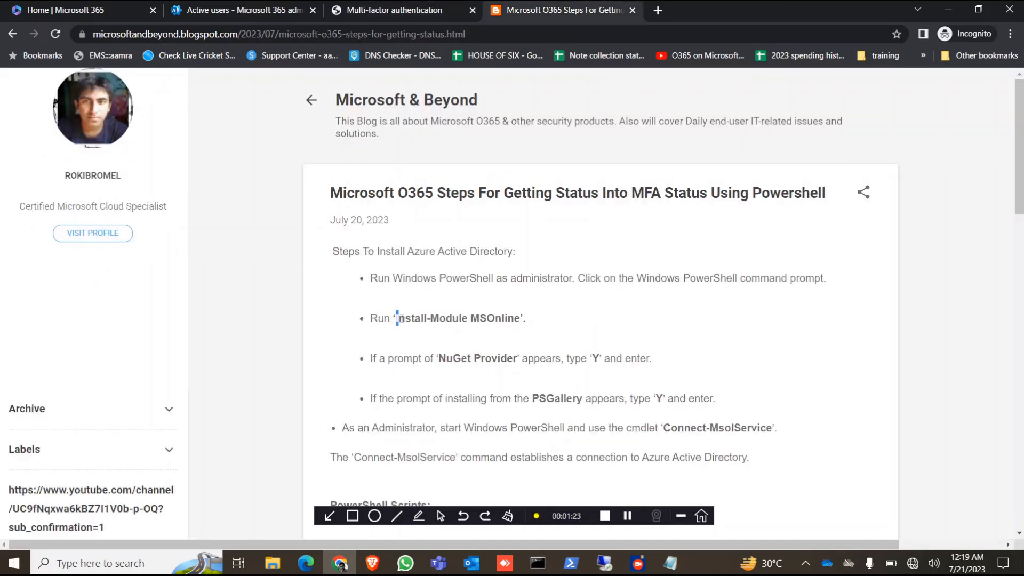
# Copy 'Install-Module MSOnline' from the post and search Windows for 'power'
pyautogui.moveTo(396, 318); pyautogui.dragTo(520, 317)
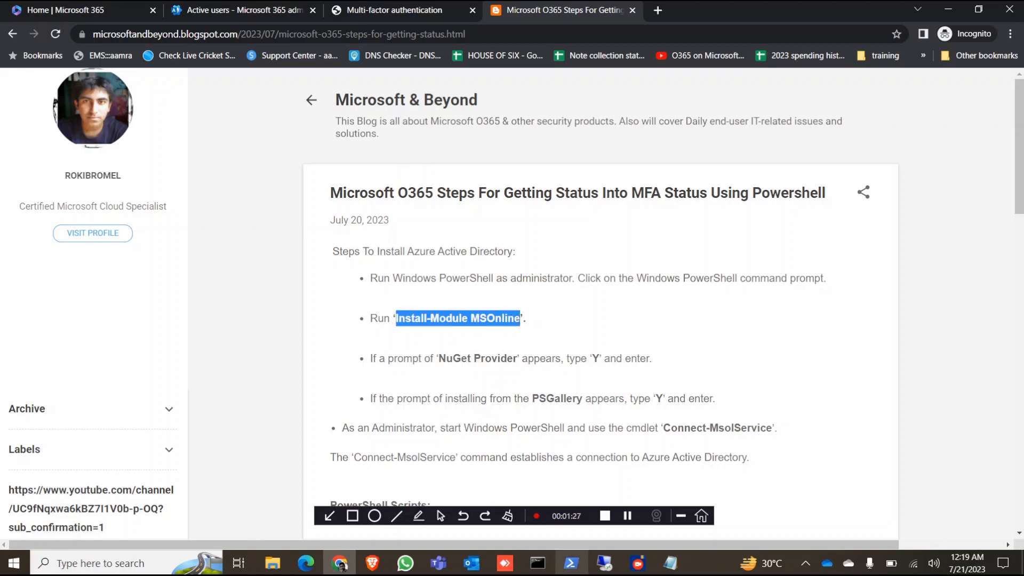
pyautogui.click(13, 564)
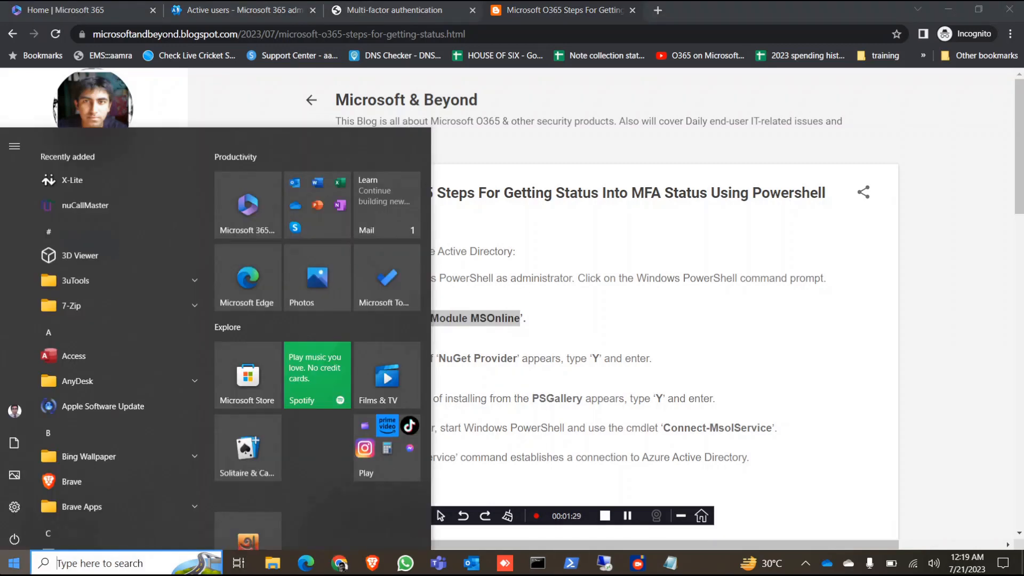
pyautogui.write('power')
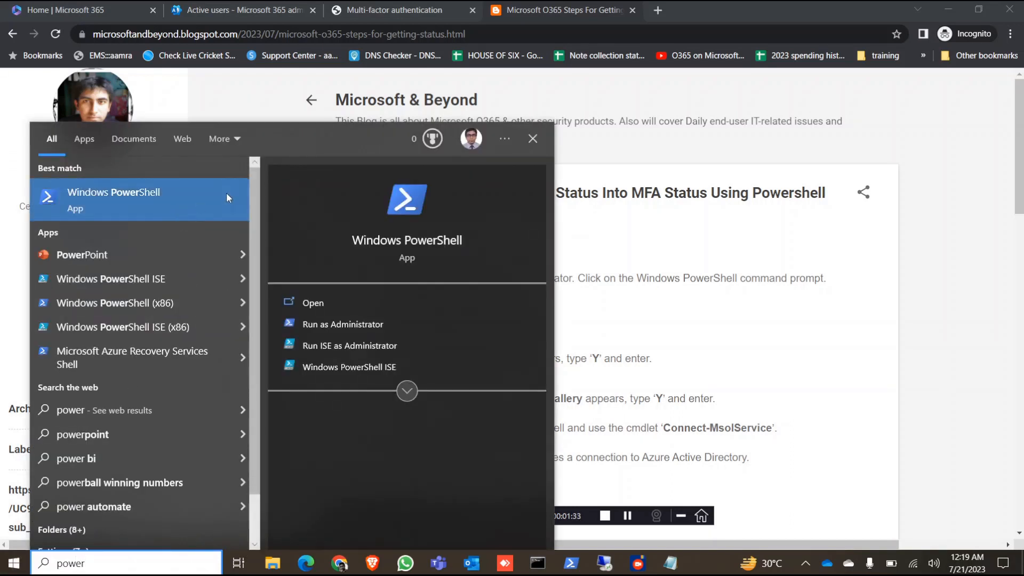
pyautogui.moveTo(630, 348)
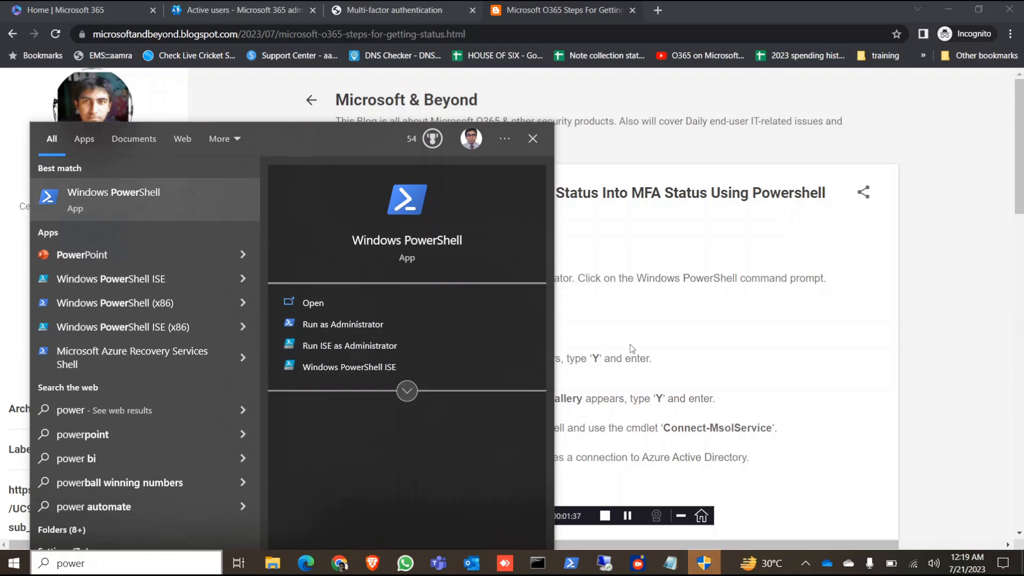
# Launch Windows PowerShell as administrator with Install-Module MSOnline entered, then move the console aside
pyautogui.click(342, 325)
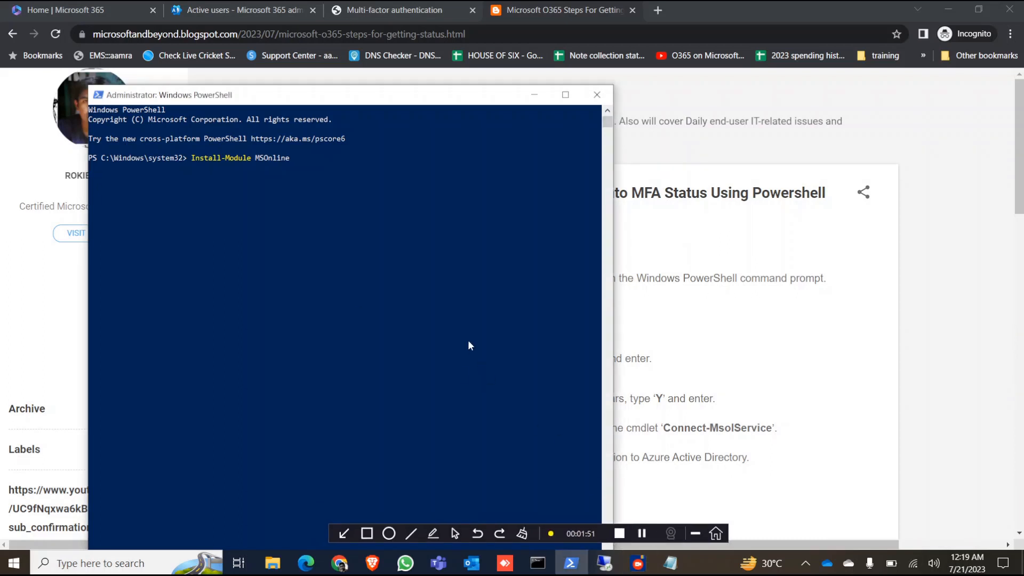
pyautogui.moveTo(422, 110)
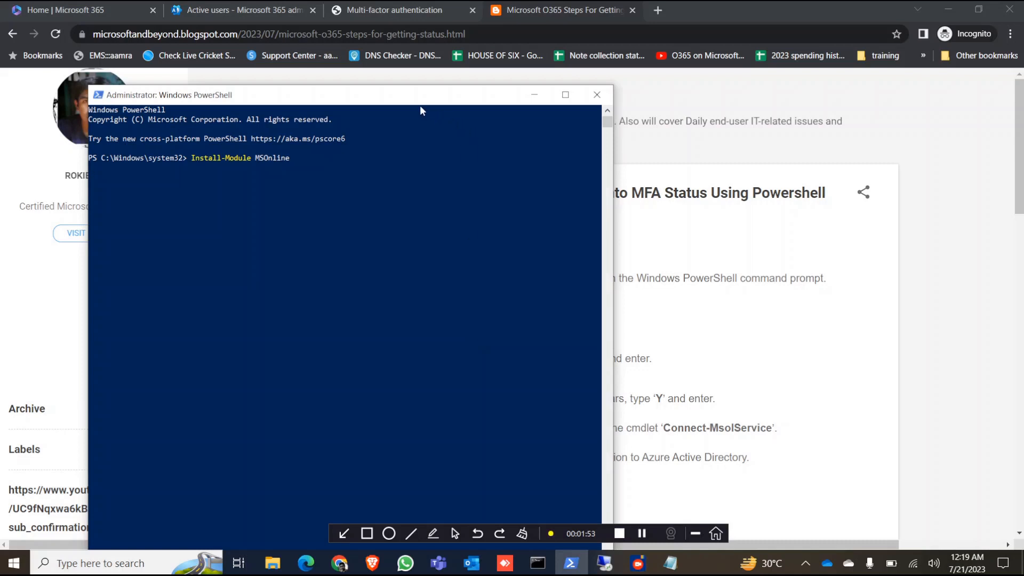
pyautogui.moveTo(420, 95); pyautogui.dragTo(449, 64)
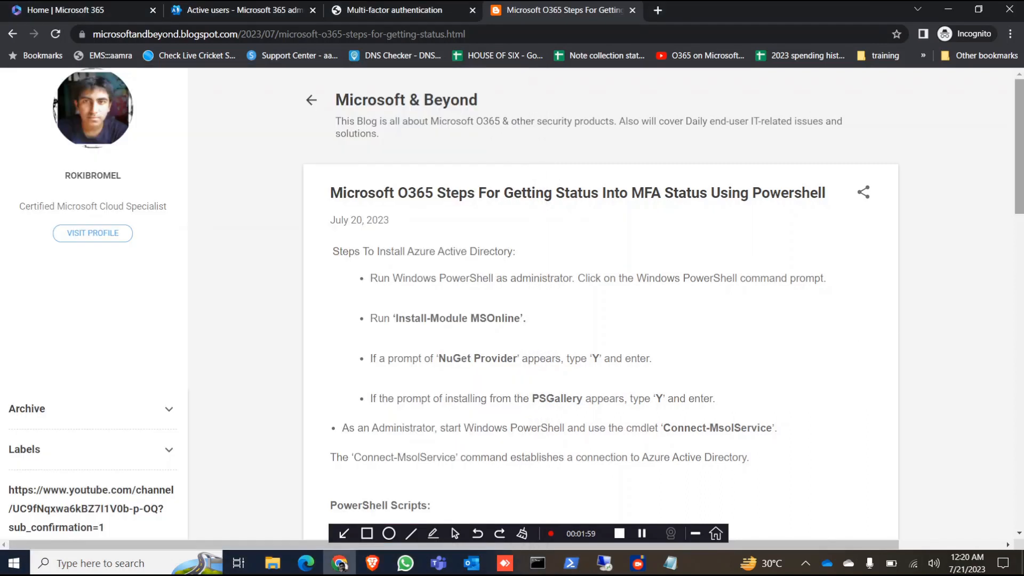
# Scroll the blog post down to the Connect-MsolService cmdlet and PowerShell Scripts section
pyautogui.scroll(-3)
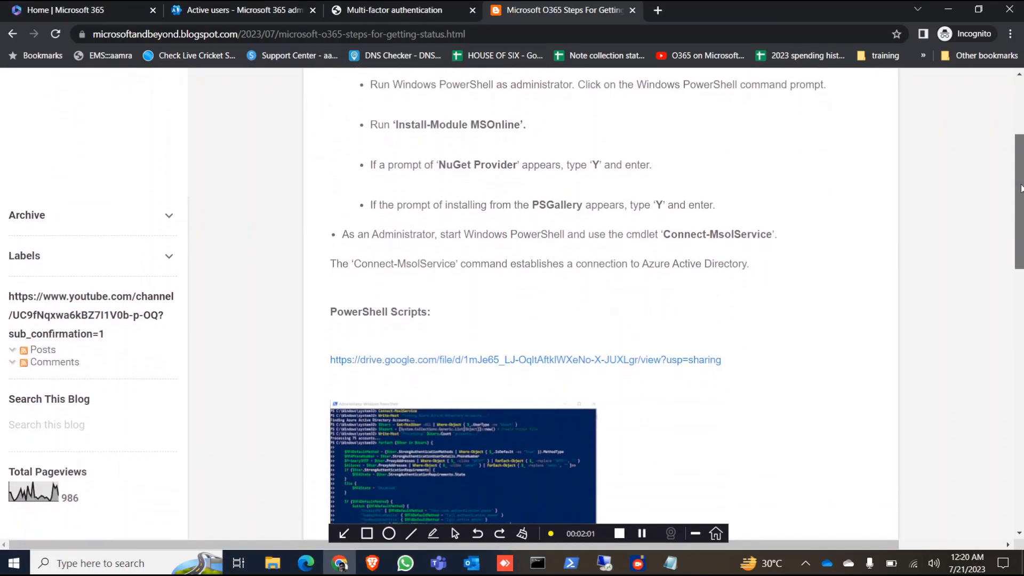
pyautogui.moveTo(438, 179)
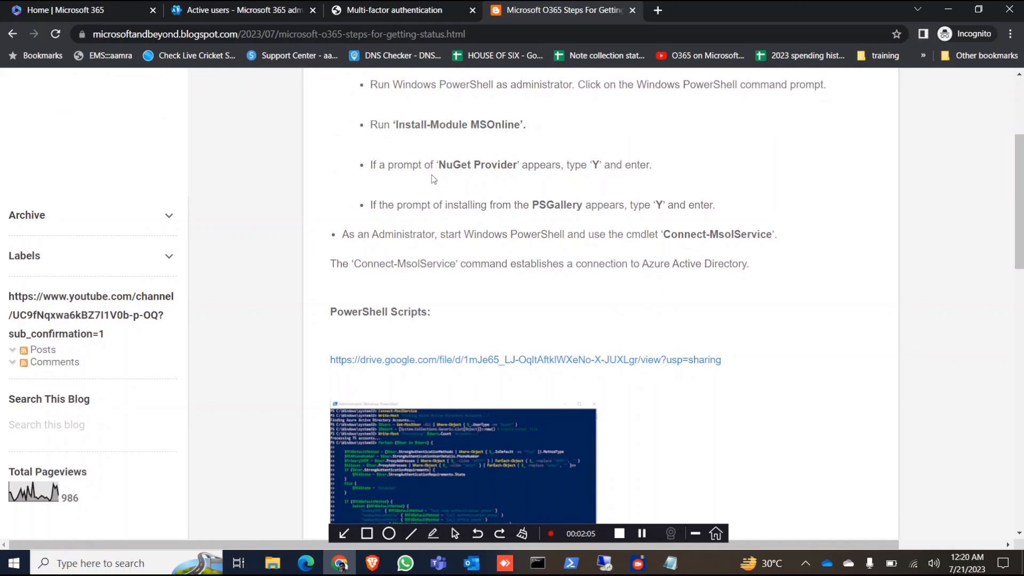
pyautogui.moveTo(514, 168)
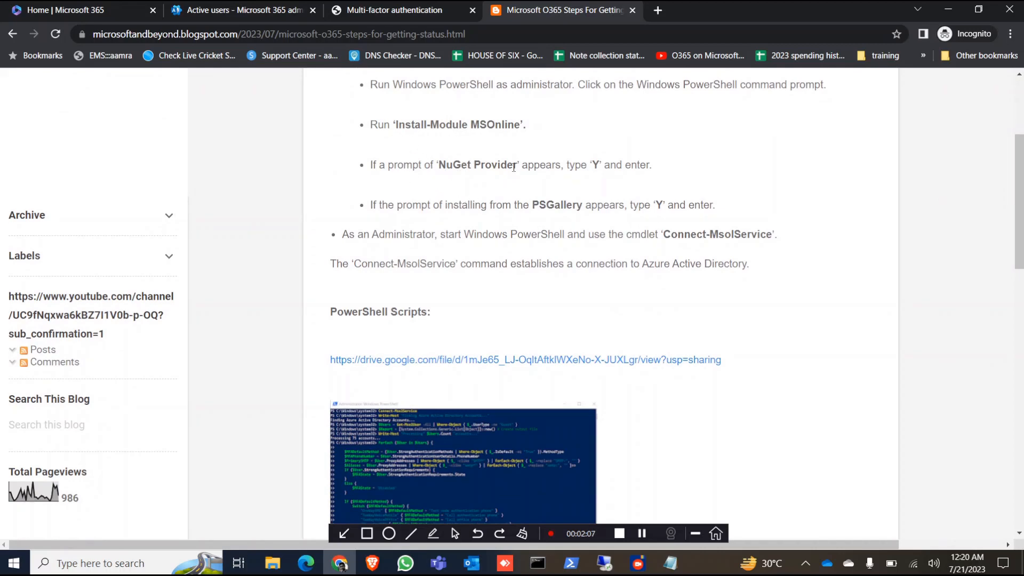
pyautogui.moveTo(463, 177)
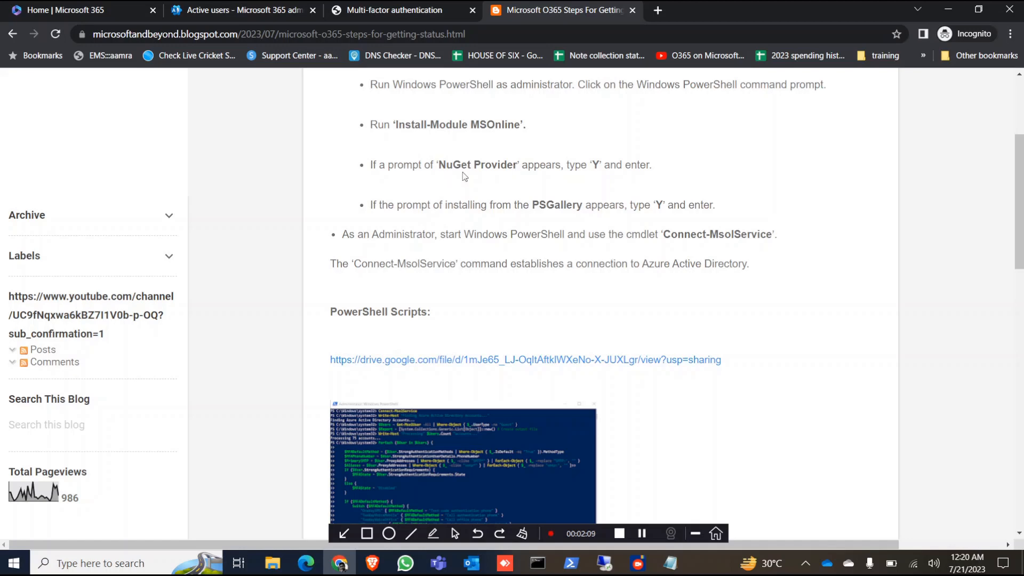
pyautogui.moveTo(473, 176)
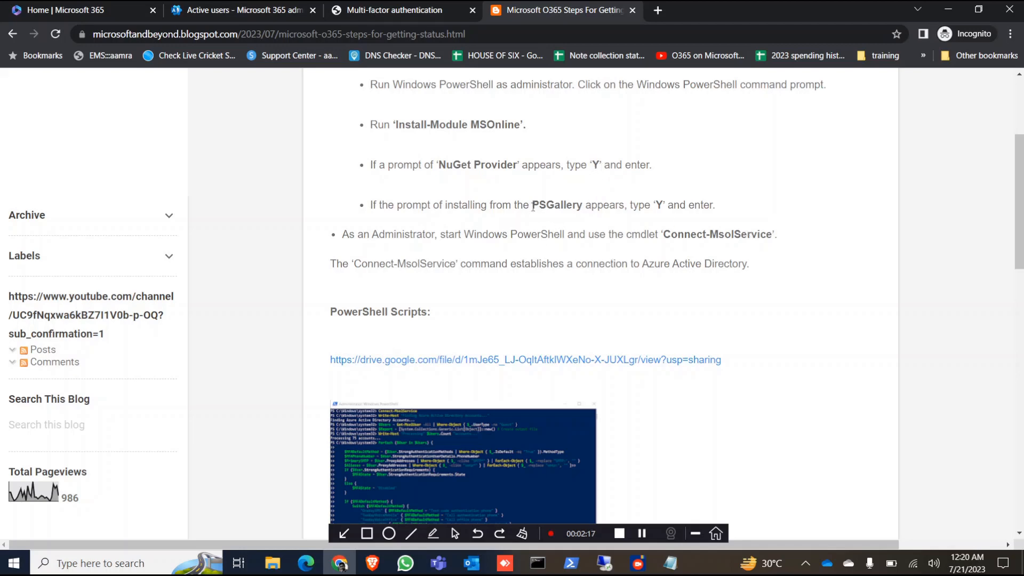
pyautogui.moveTo(429, 145)
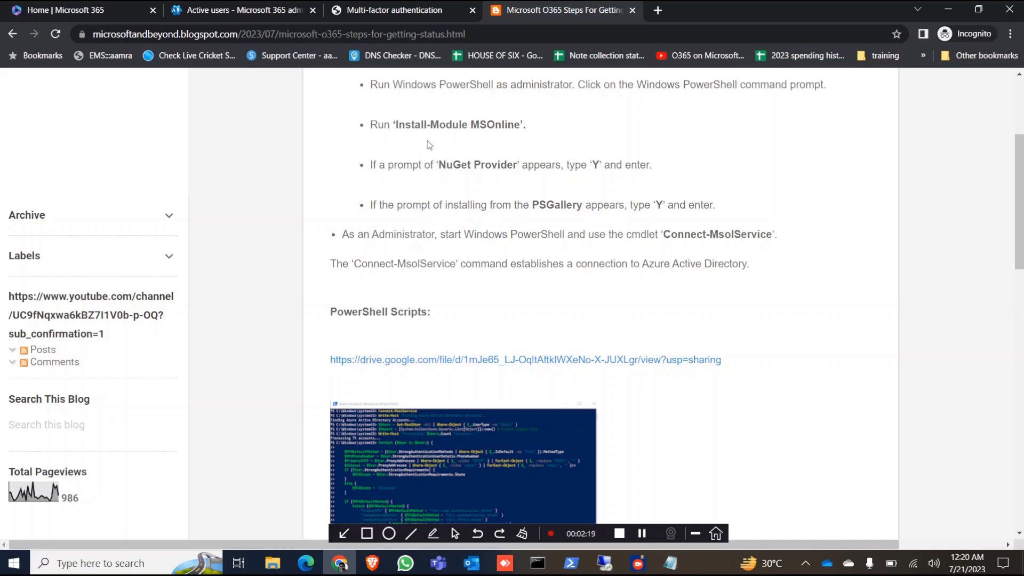
pyautogui.moveTo(661, 224)
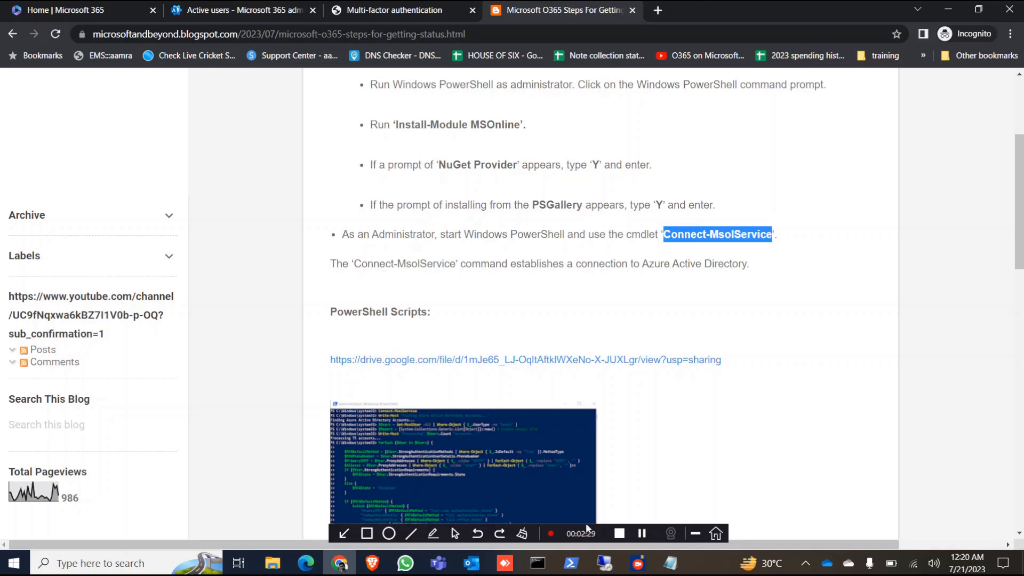
# Run Connect-MsolService and sign in with the tenant admin email and password
pyautogui.click(572, 575)
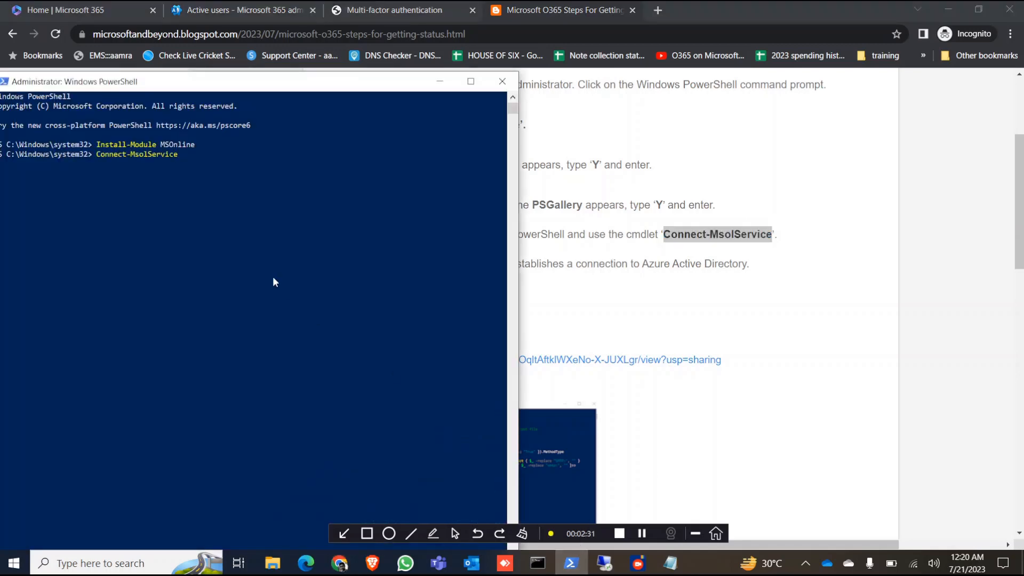
pyautogui.moveTo(274, 231)
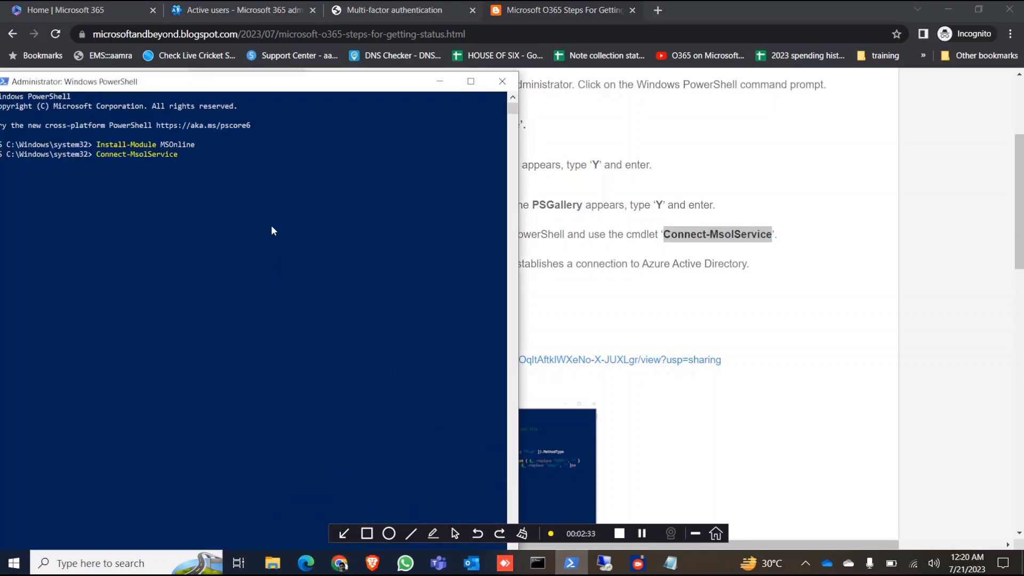
pyautogui.press('Enter')
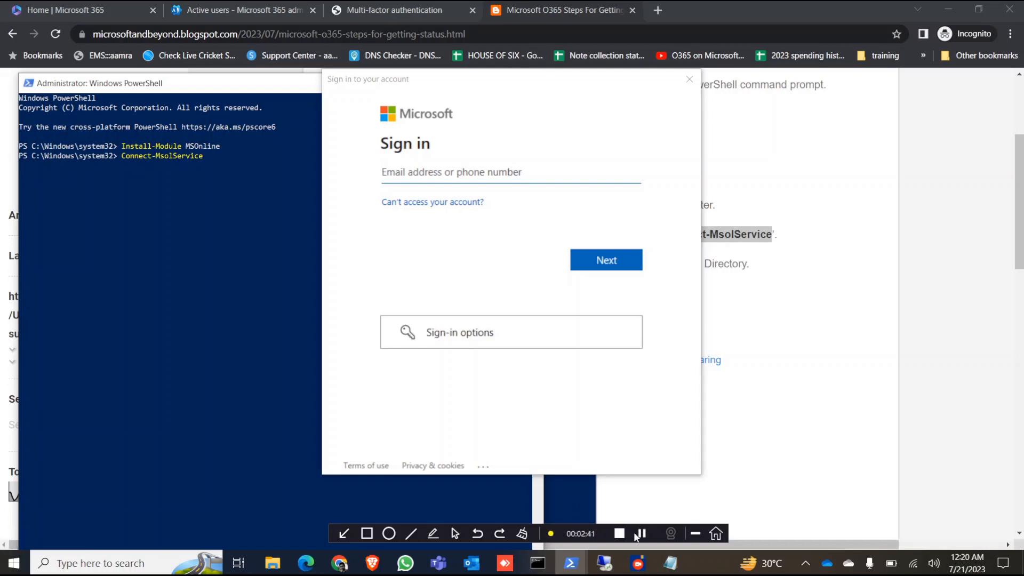
pyautogui.click(606, 260)
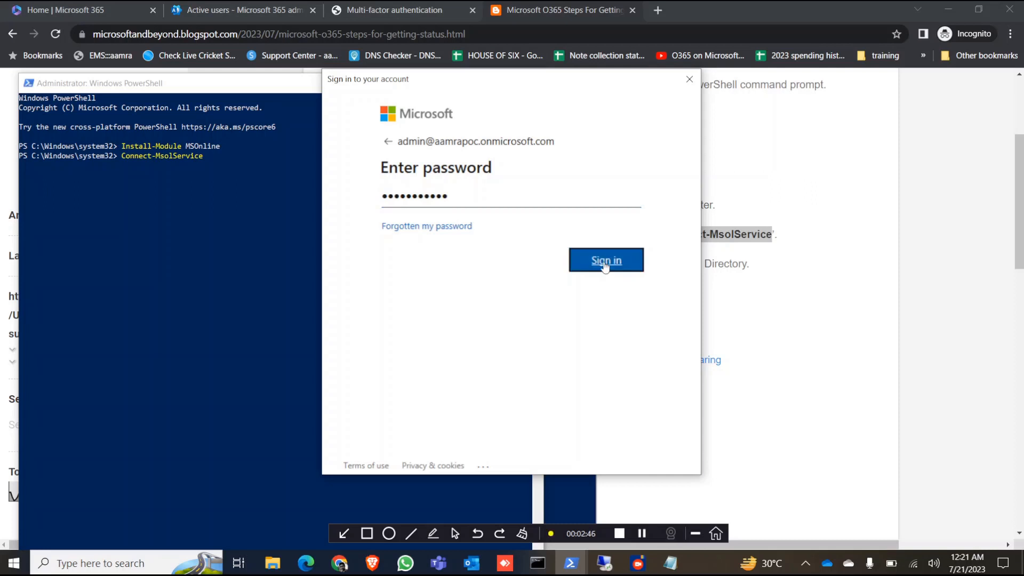
pyautogui.click(606, 260)
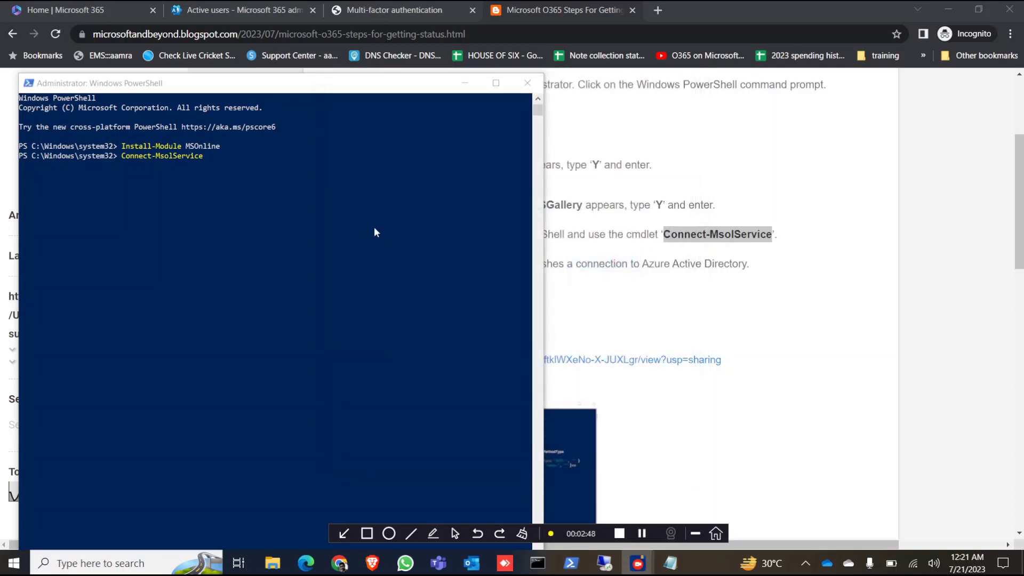
# Run the MFA Check for All users script in PowerShell, listing six users as Disabled
pyautogui.press('Enter')
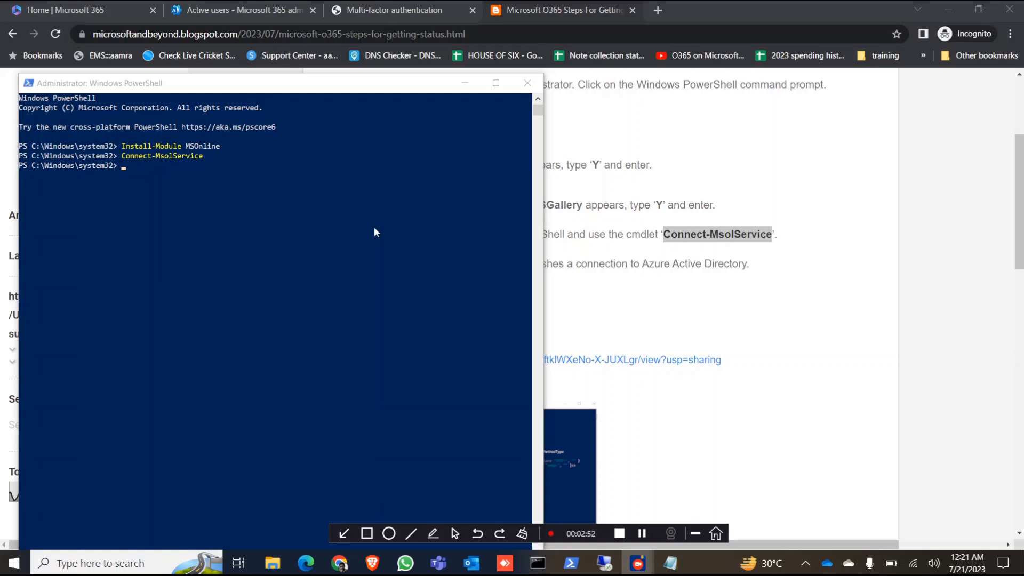
pyautogui.moveTo(302, 149)
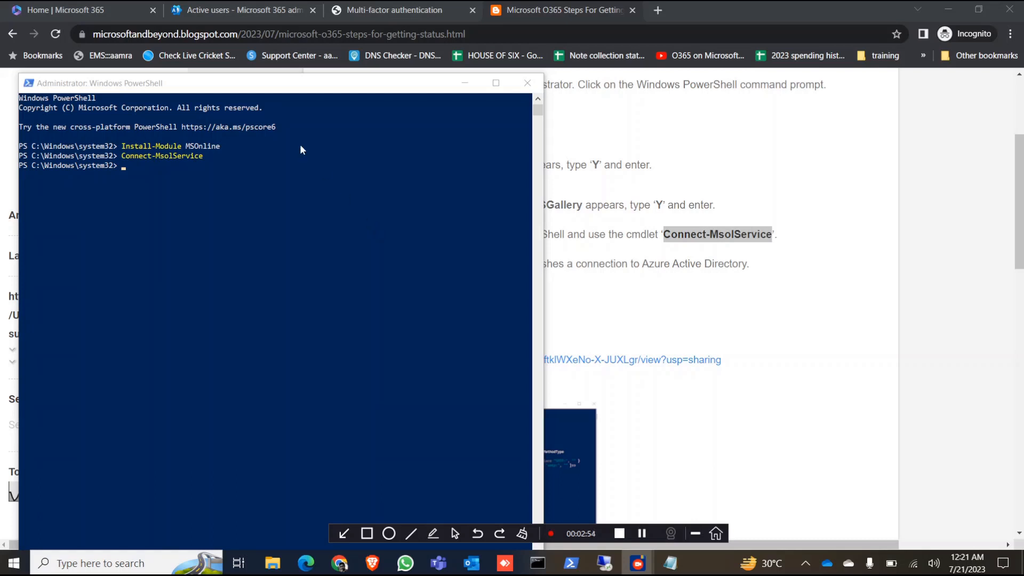
pyautogui.moveTo(213, 199)
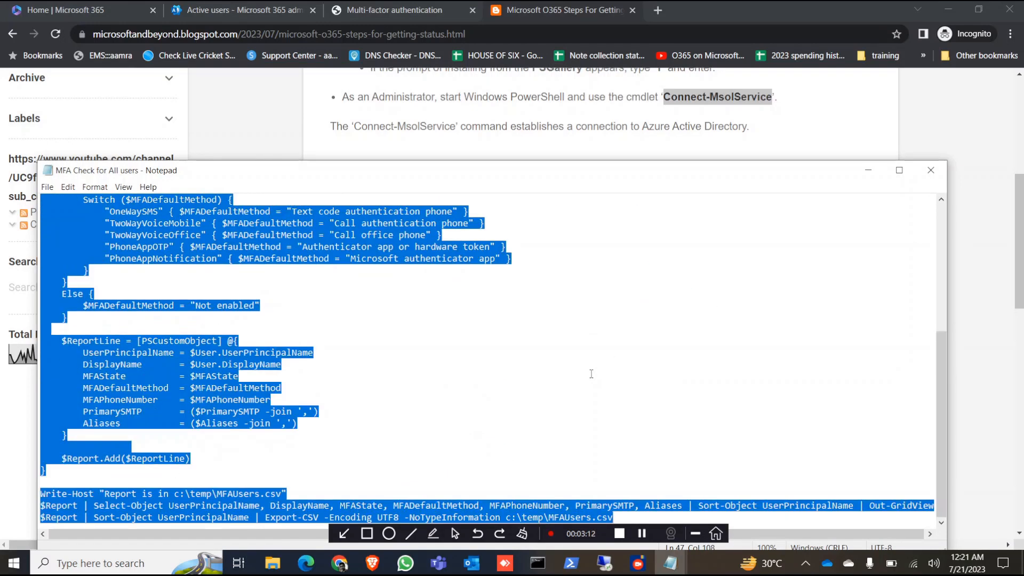
pyautogui.moveTo(833, 207)
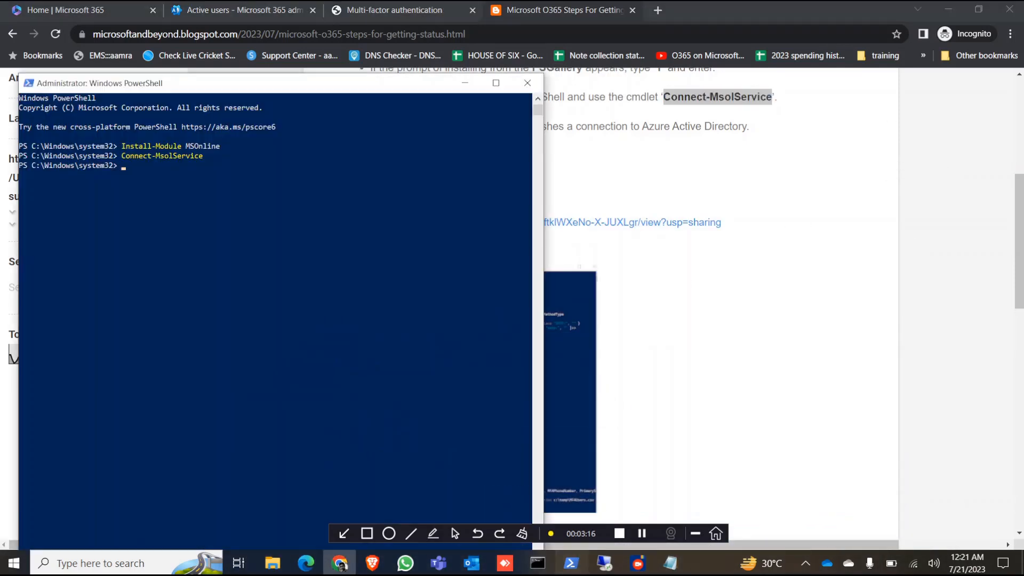
pyautogui.write('Write-Host "Finding Azure Active Directory Accounts..."')
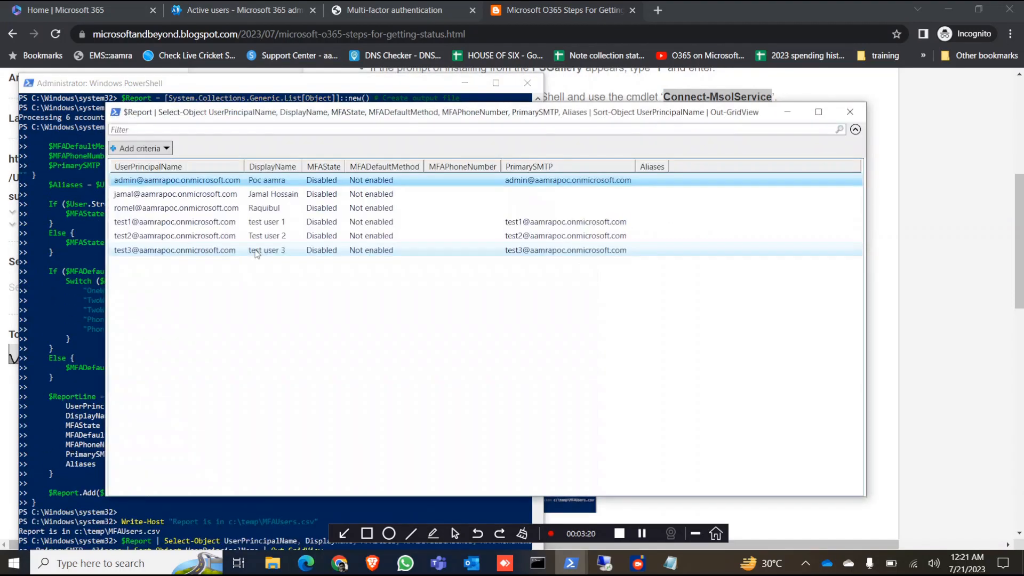
pyautogui.moveTo(256, 251)
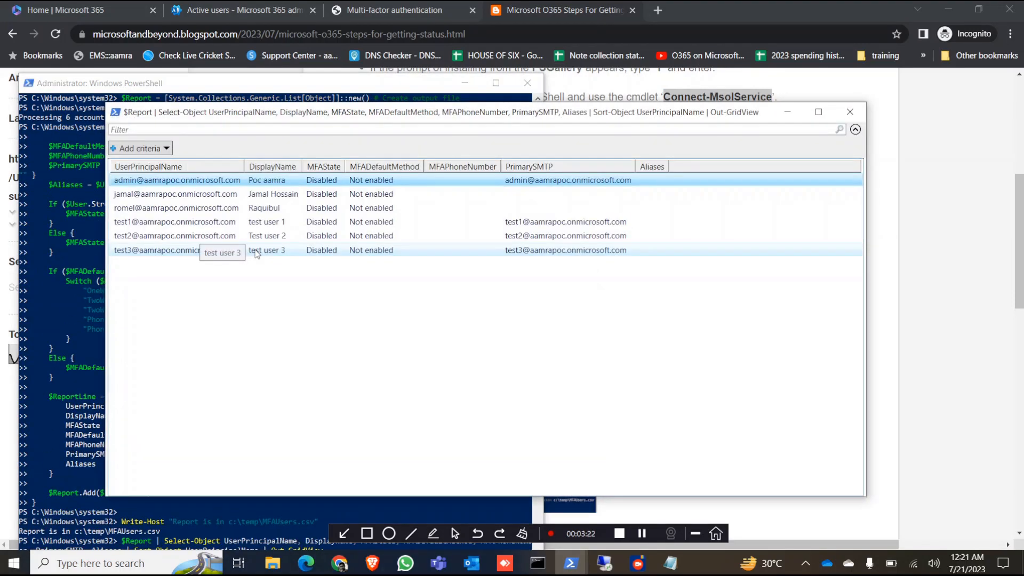
pyautogui.moveTo(406, 345)
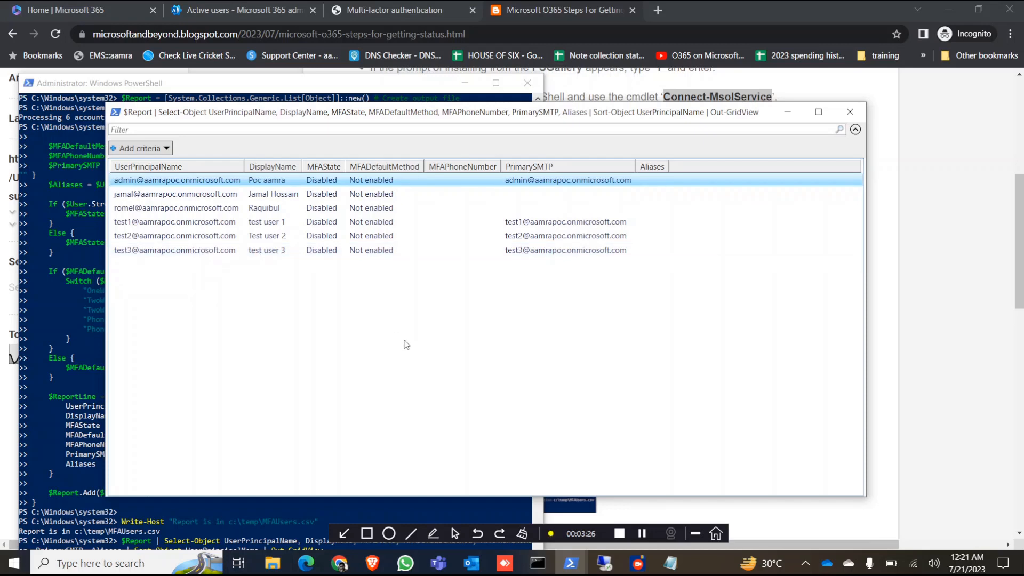
pyautogui.moveTo(187, 196)
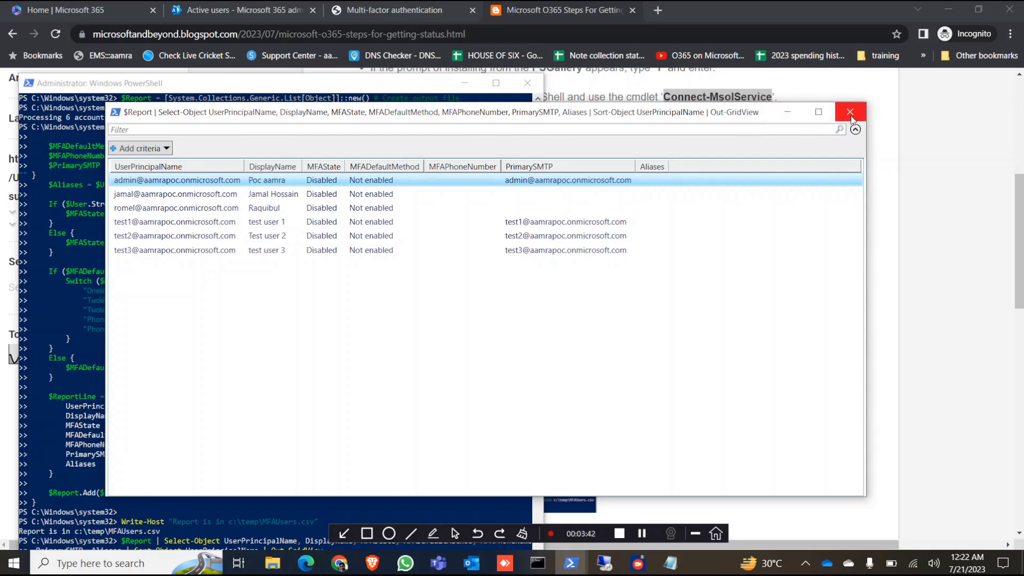
pyautogui.moveTo(850, 114)
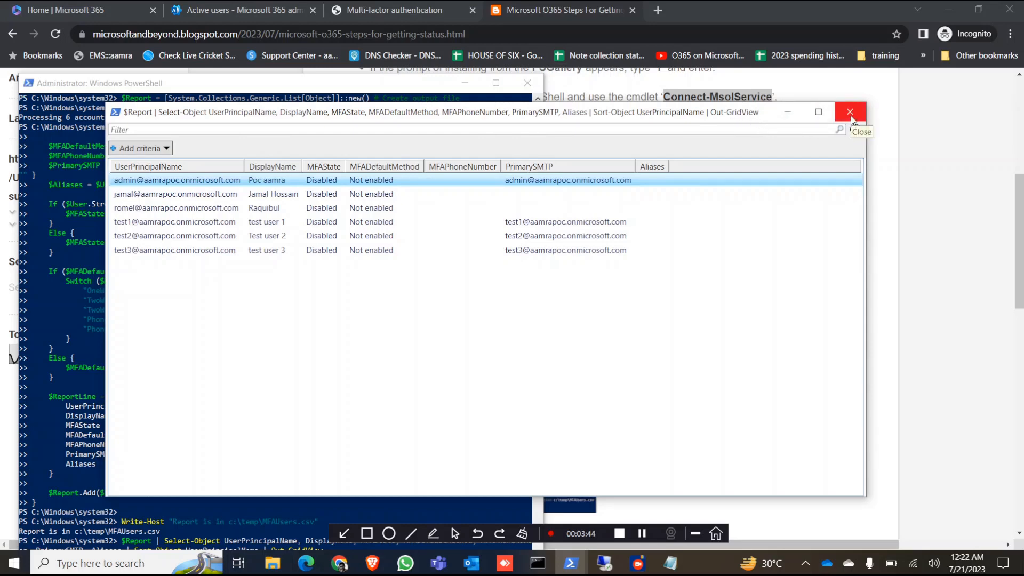
# Close the report grid and select the exported MFAUsers file in C:\temp
pyautogui.click(850, 111)
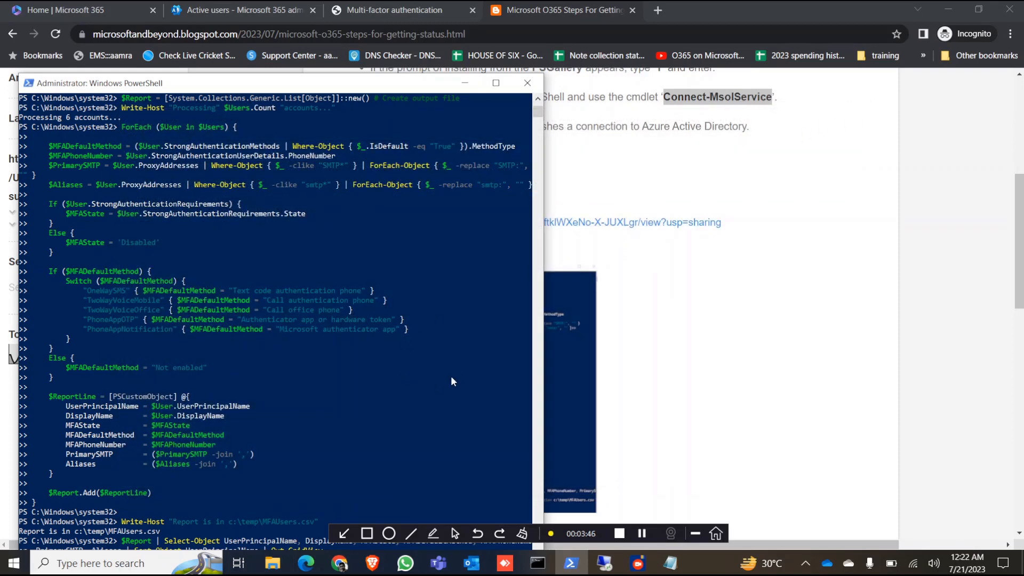
pyautogui.moveTo(540, 460)
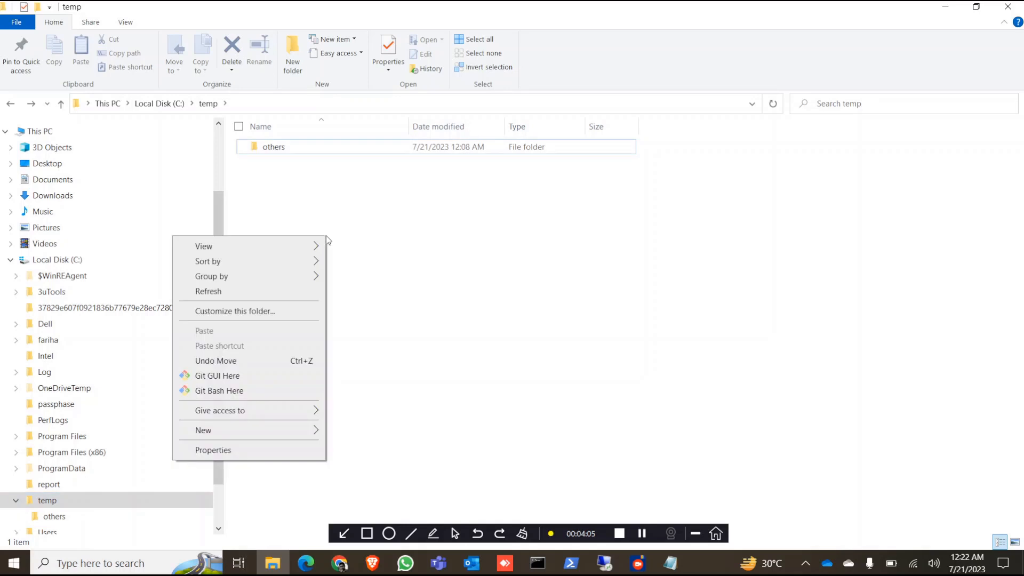
pyautogui.click(343, 262)
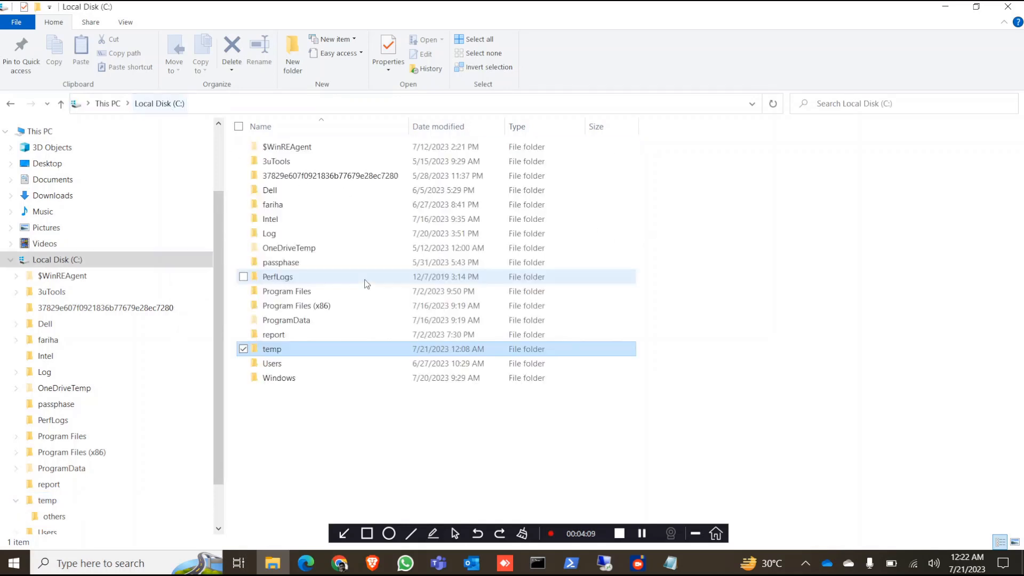
pyautogui.doubleClick(272, 349)
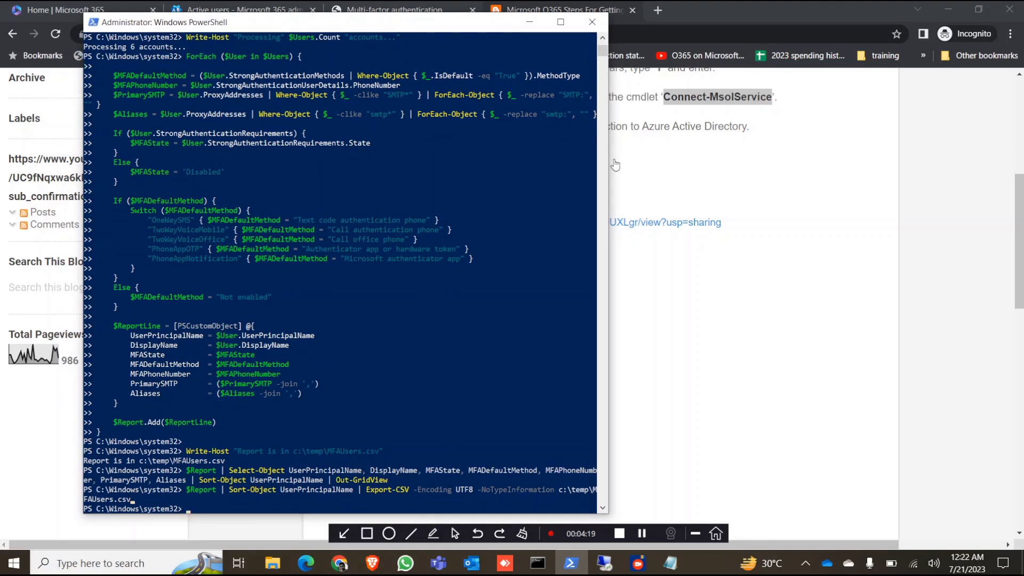
pyautogui.click(272, 563)
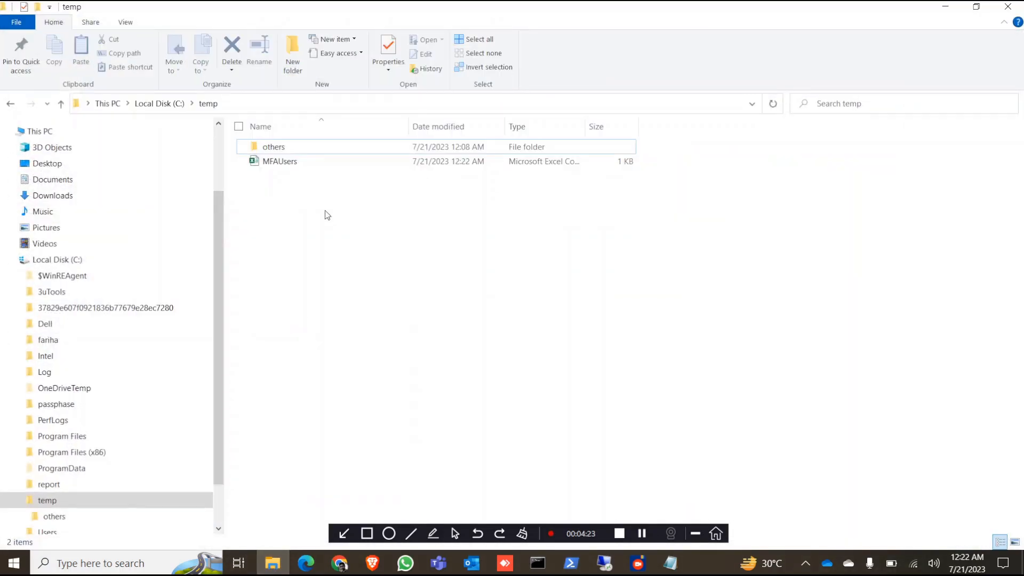
pyautogui.click(280, 161)
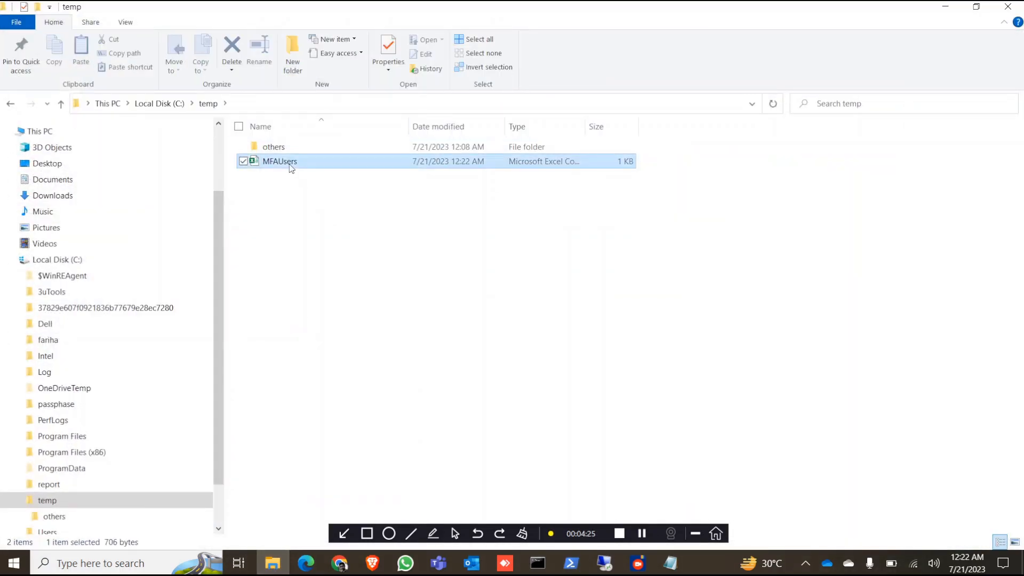
# Review MFAUsers.csv in Excel showing six Disabled users, then close it without saving
pyautogui.doubleClick(279, 161)
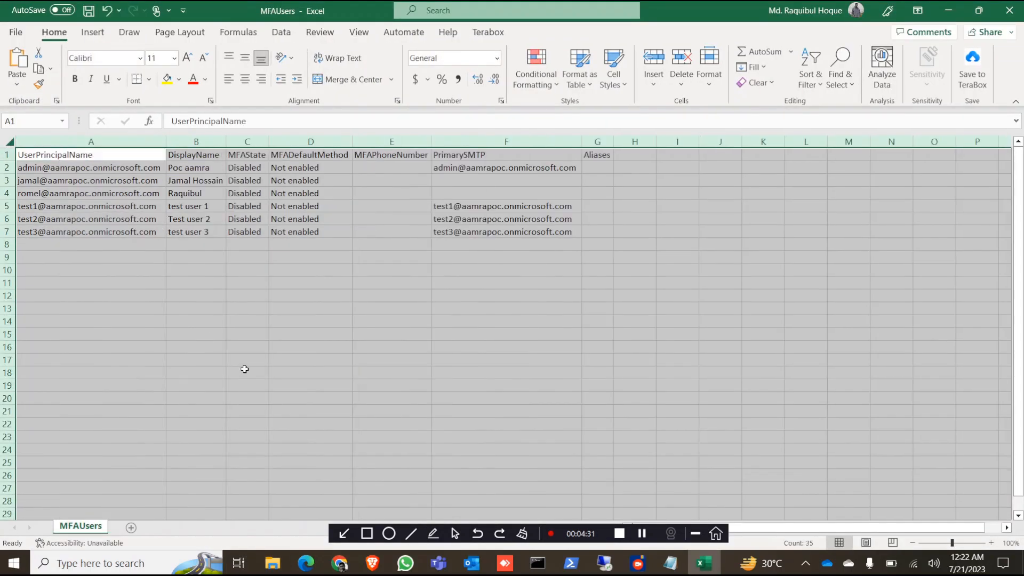
pyautogui.click(246, 372)
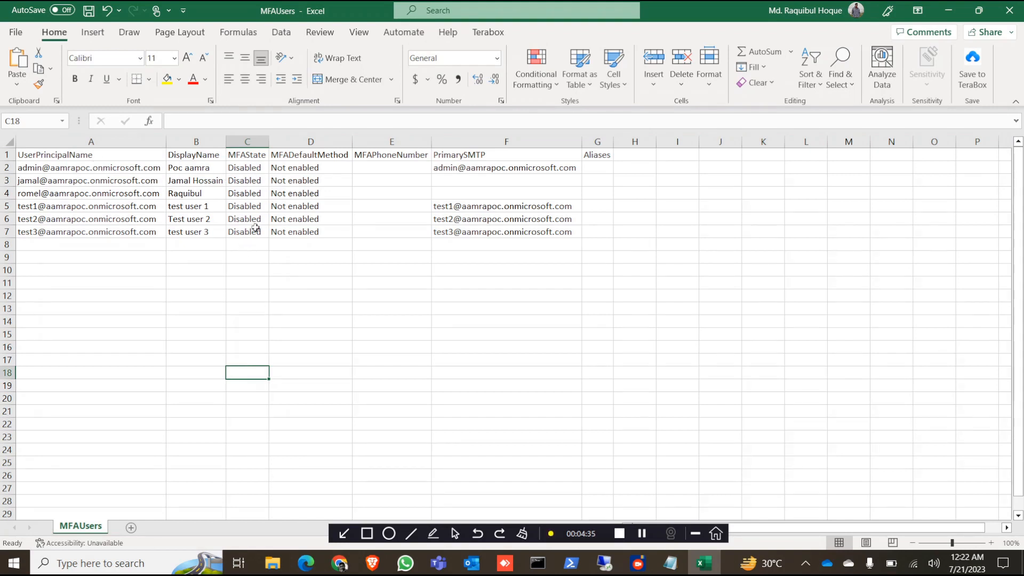
pyautogui.moveTo(322, 179)
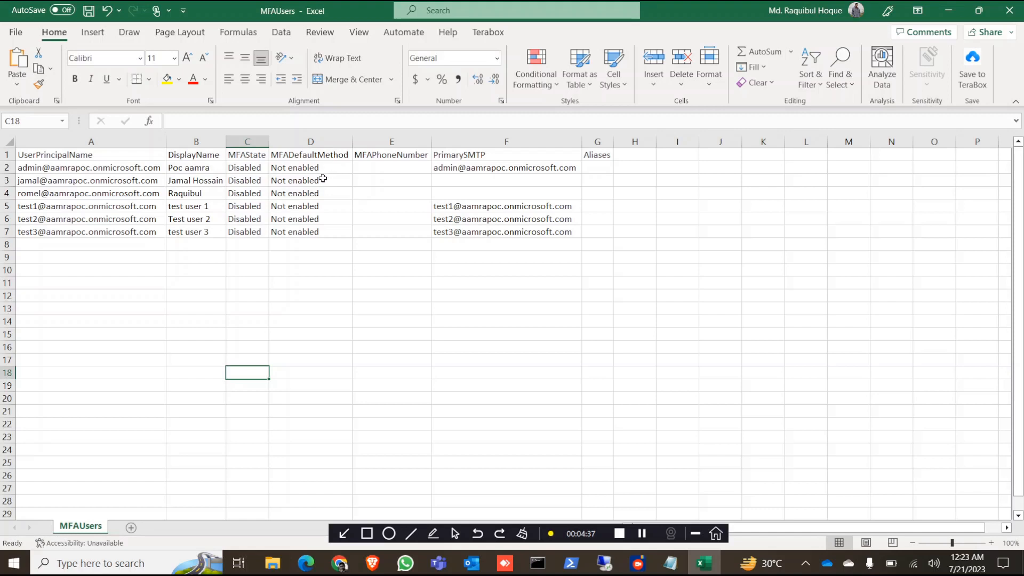
pyautogui.moveTo(324, 238)
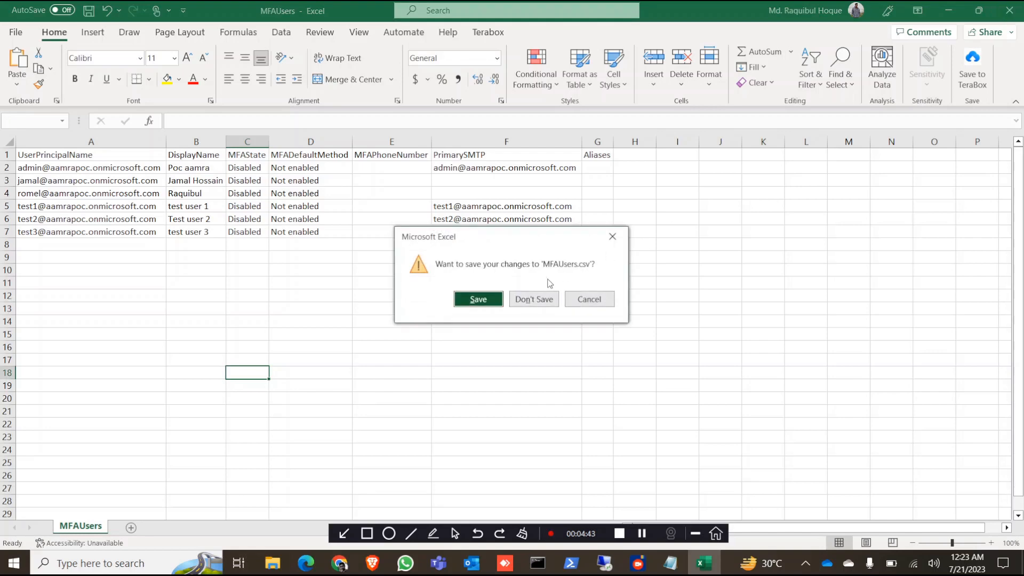
pyautogui.click(533, 299)
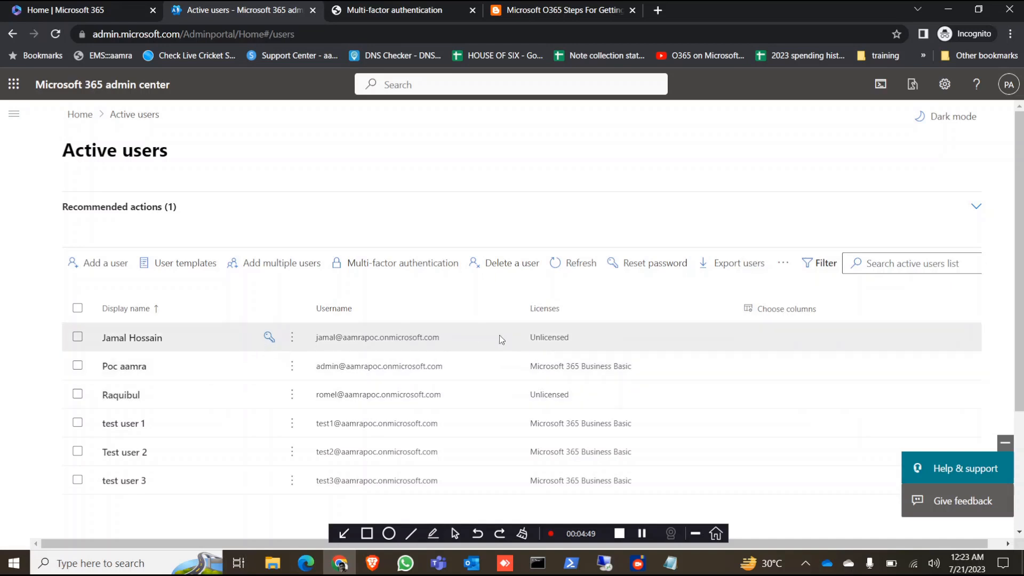
pyautogui.click(403, 10)
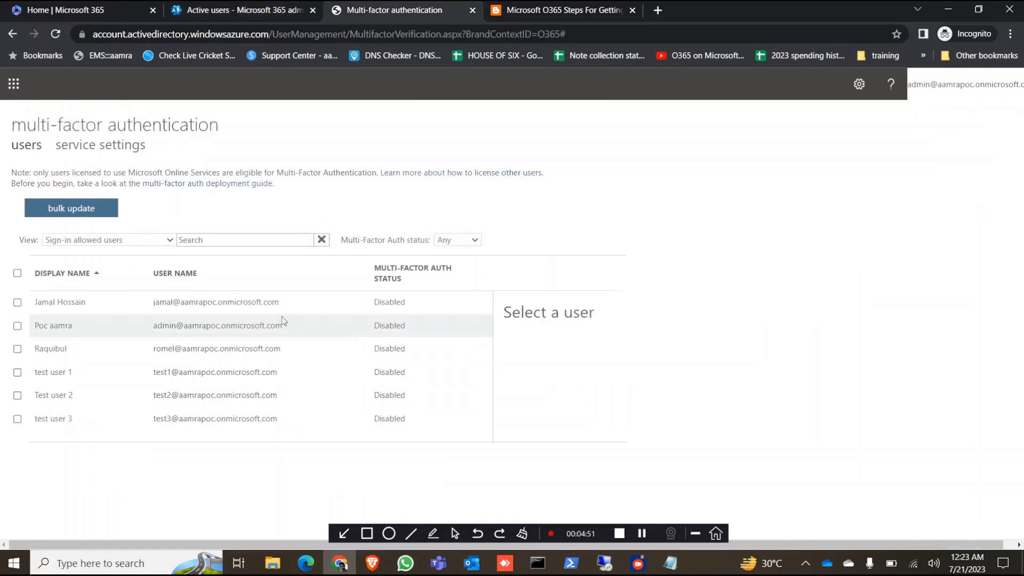
pyautogui.click(17, 302)
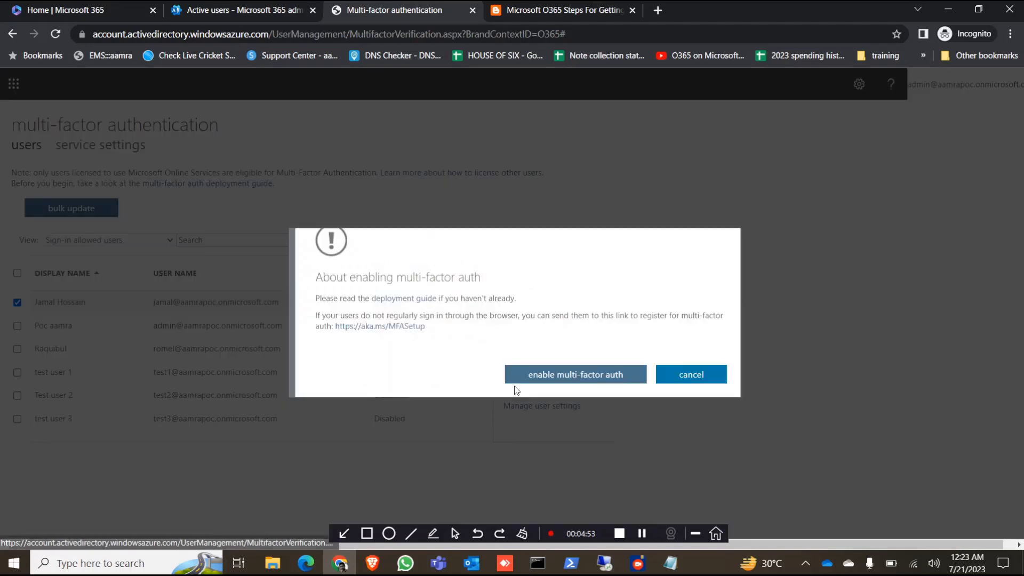
pyautogui.click(575, 374)
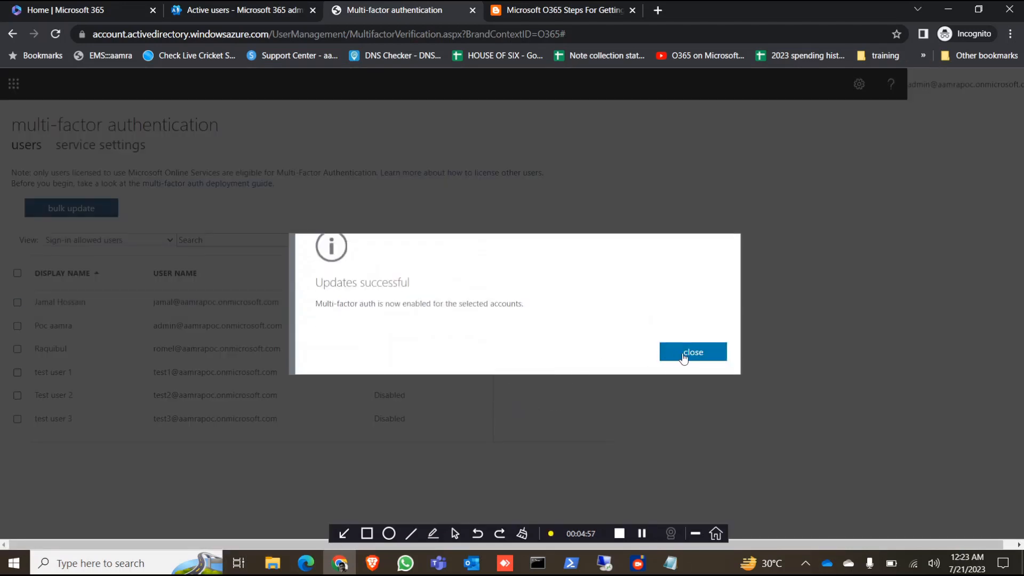
pyautogui.click(693, 352)
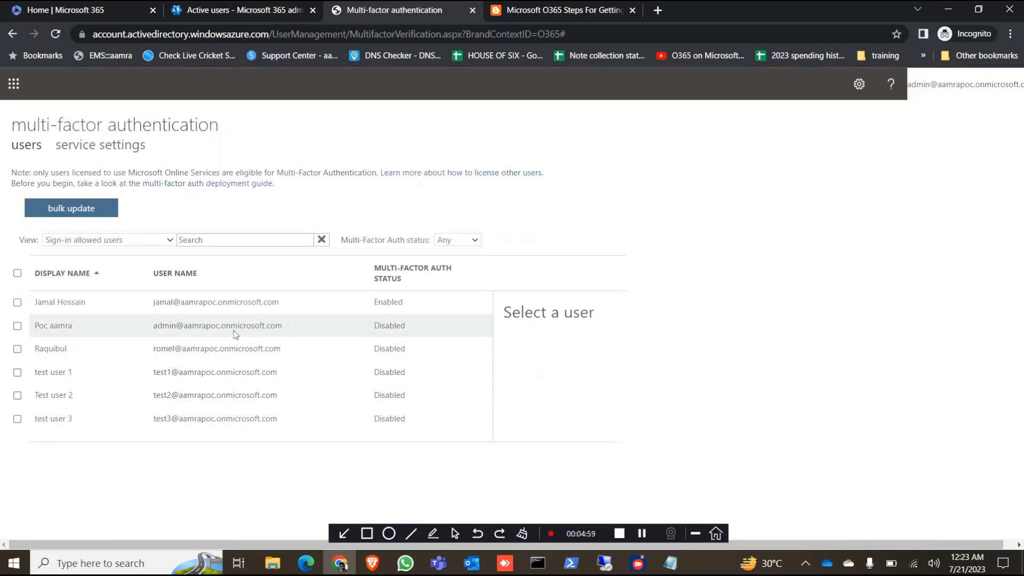
# Enable, then enforce multi-factor auth for test user 1 and Test user 2
pyautogui.click(17, 372)
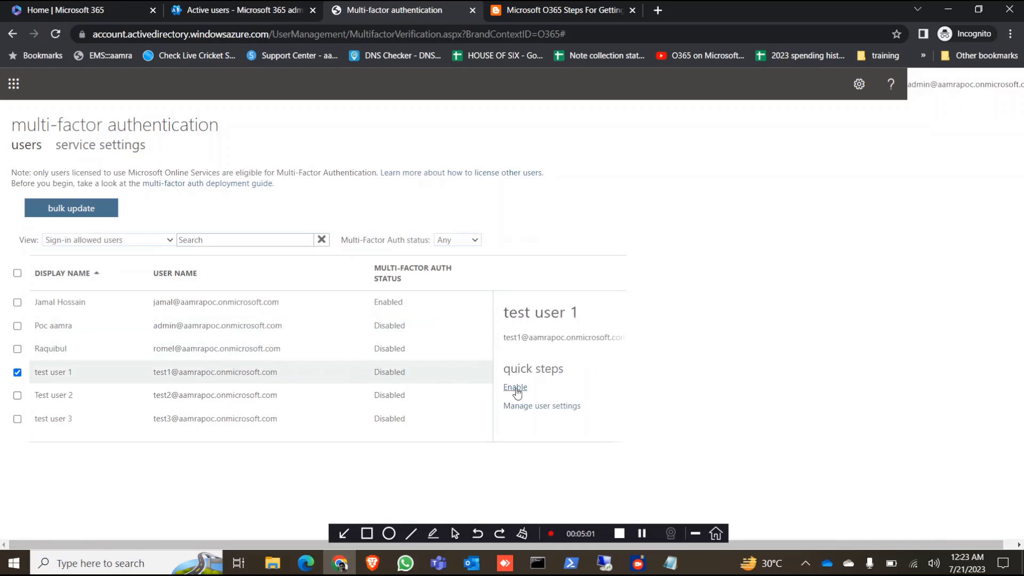
pyautogui.click(515, 387)
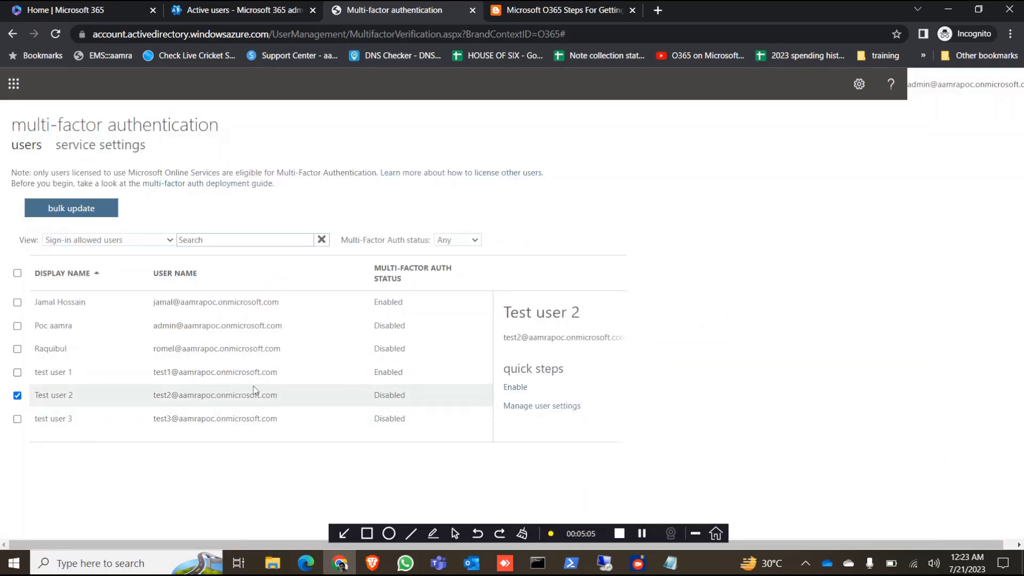
pyautogui.click(515, 387)
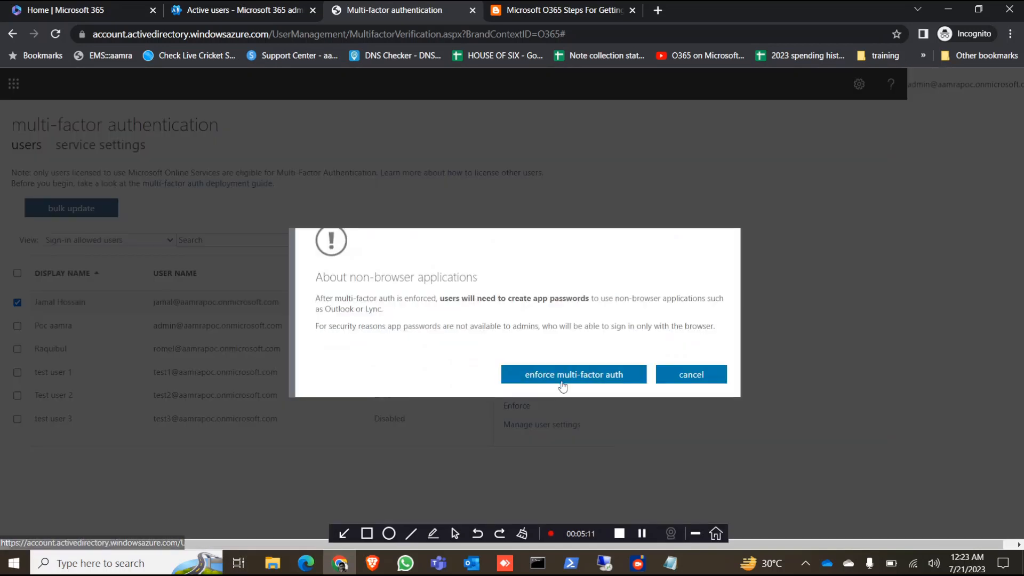
pyautogui.click(573, 375)
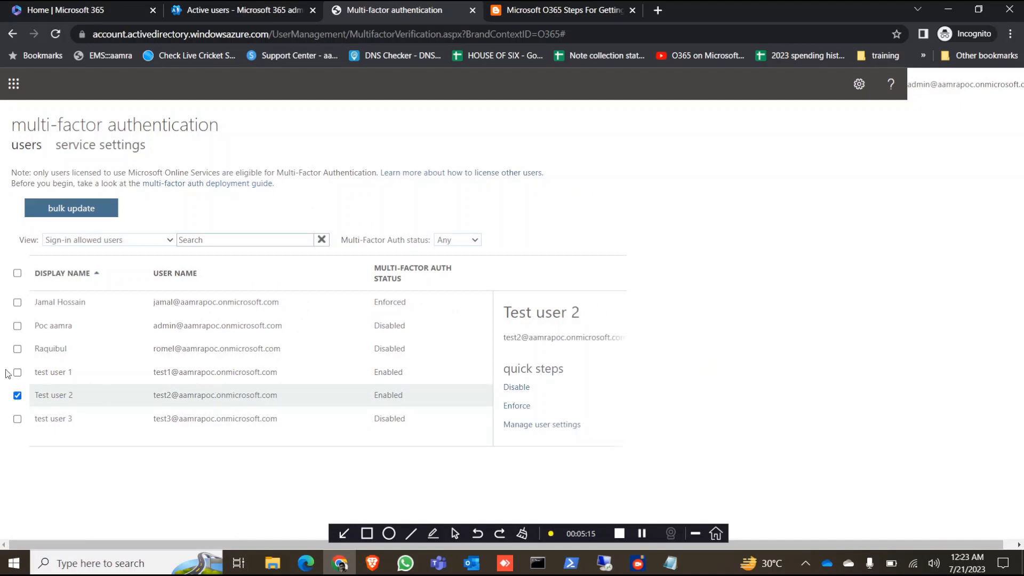
pyautogui.click(17, 372)
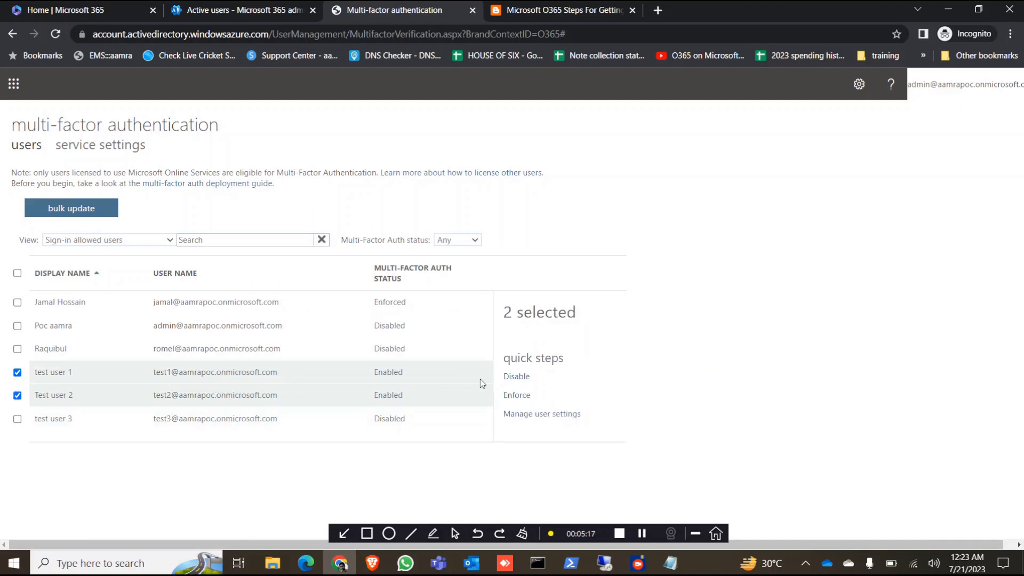
pyautogui.click(517, 395)
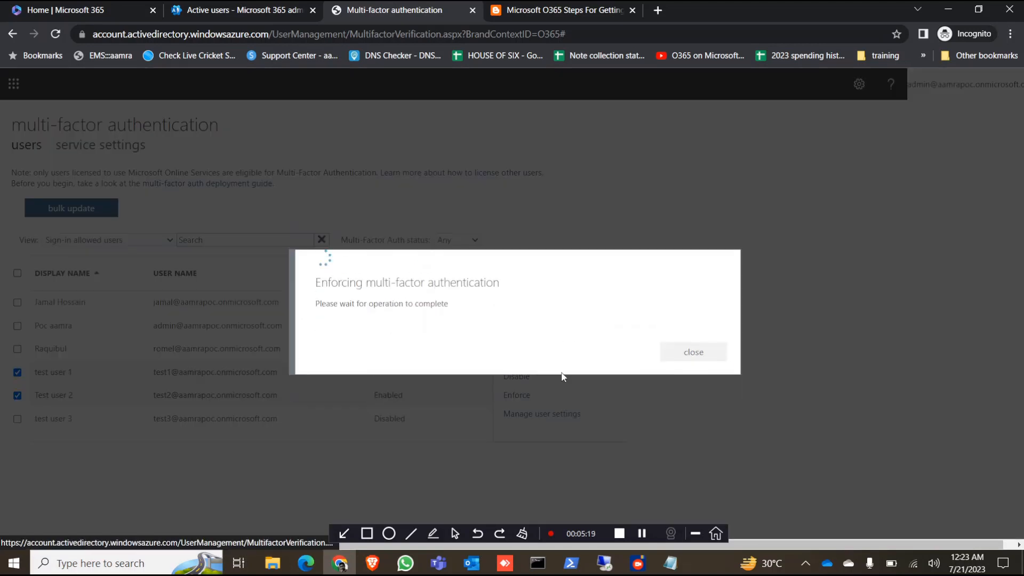
pyautogui.click(693, 352)
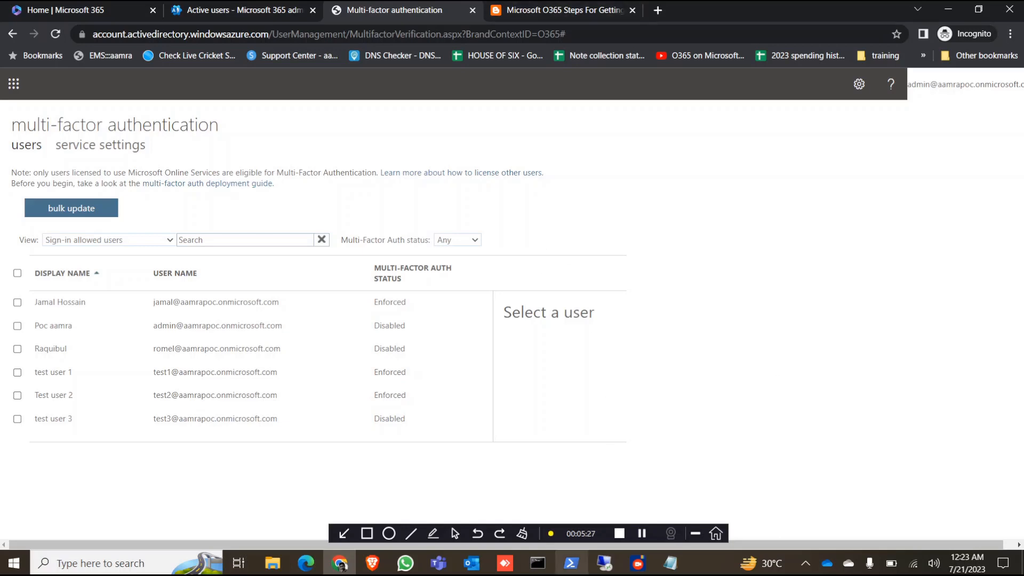
# Review the MFA report grid showing both test users Enforced without default methods, then minimize it
pyautogui.click(568, 562)
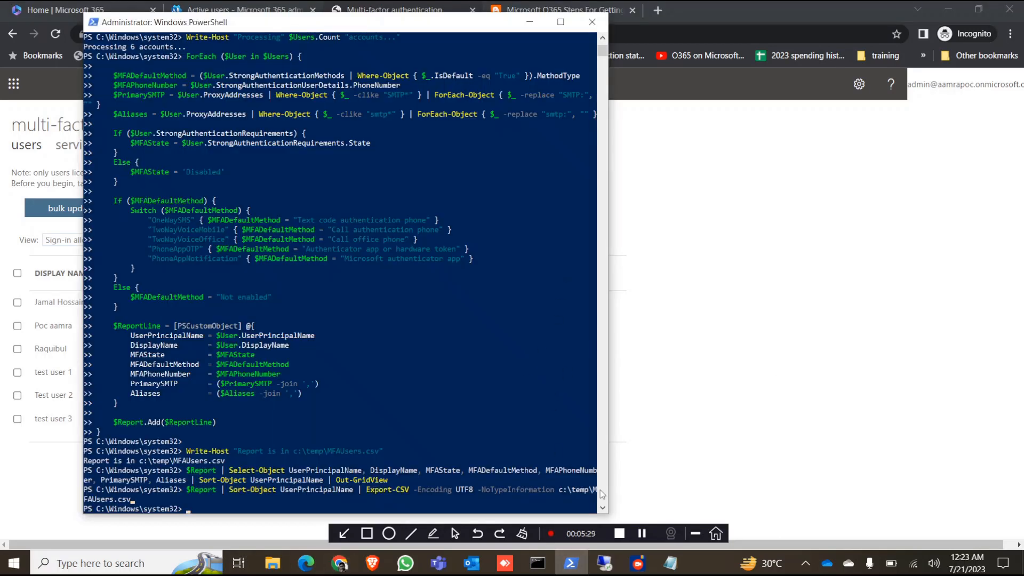
pyautogui.scroll(-3)
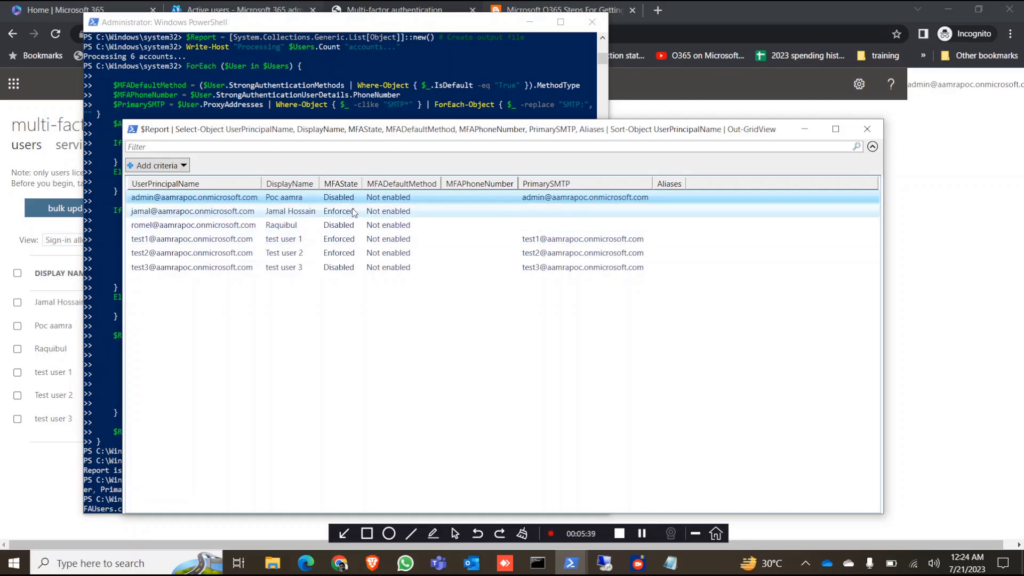
pyautogui.moveTo(418, 225)
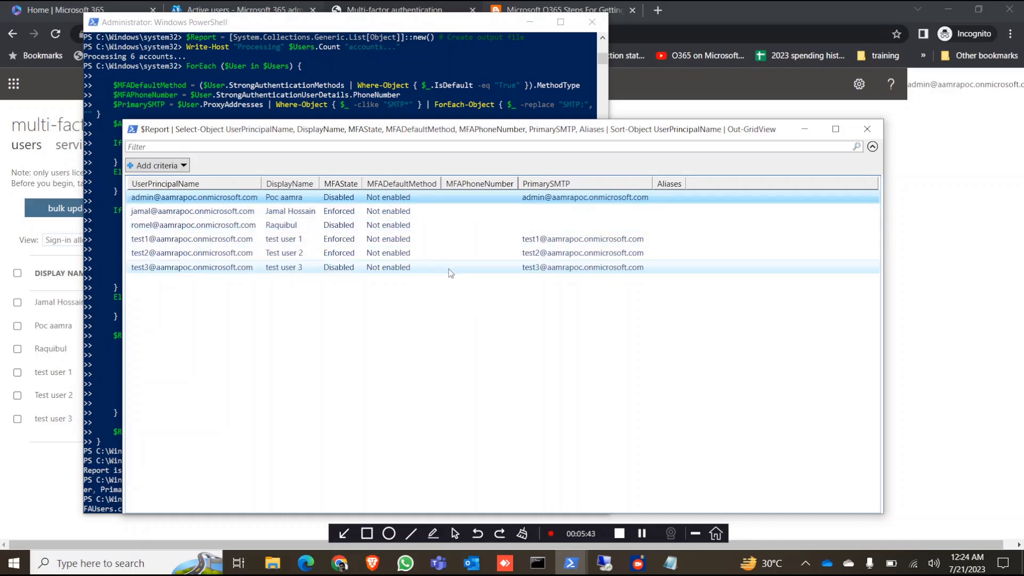
pyautogui.moveTo(402, 211)
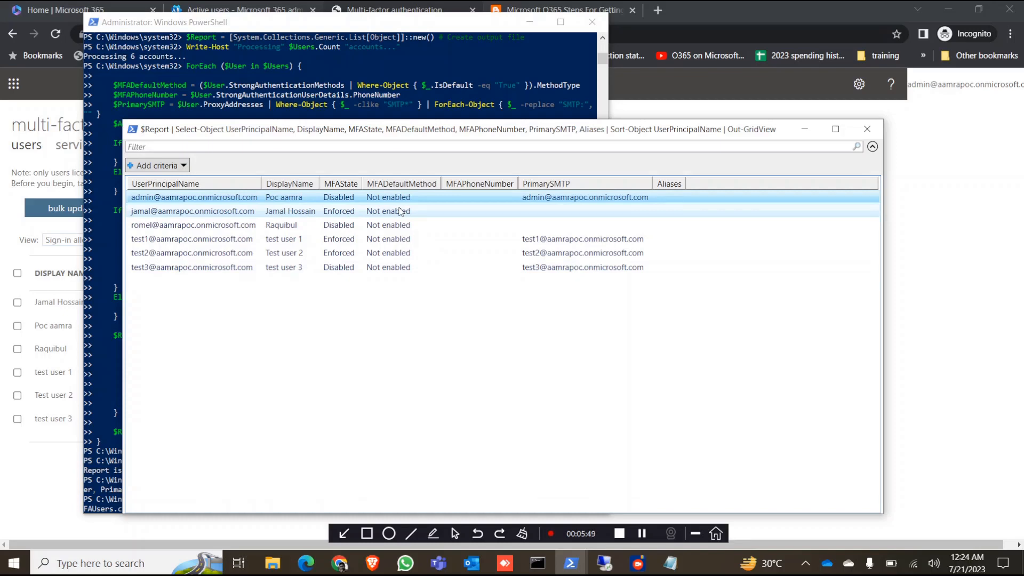
pyautogui.moveTo(391, 198)
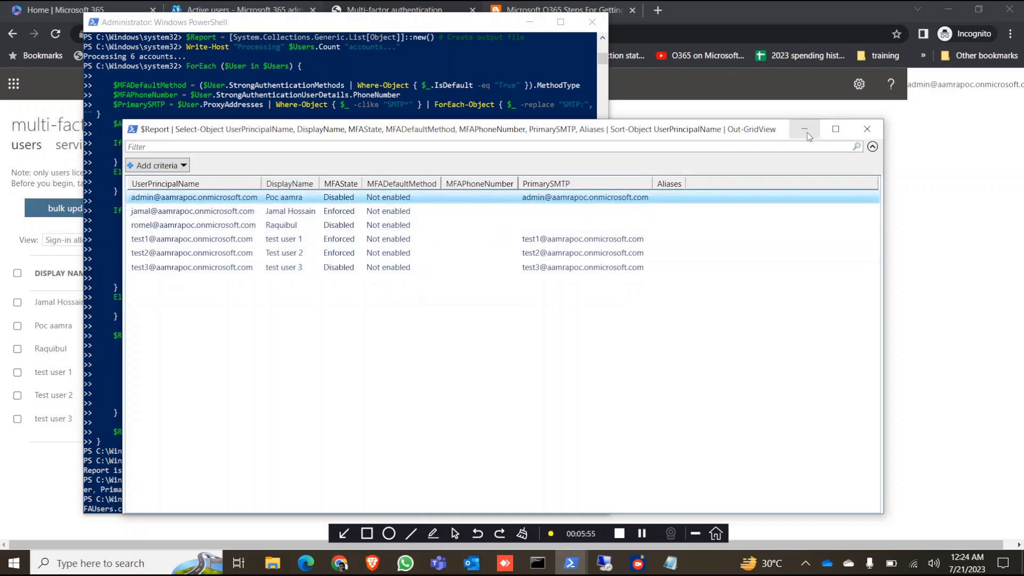
pyautogui.moveTo(805, 131)
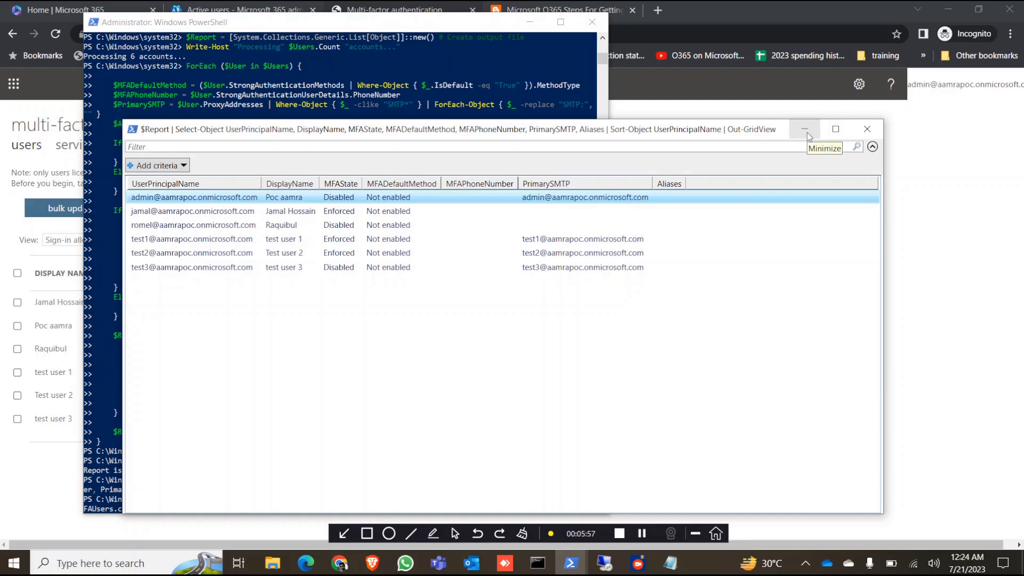
pyautogui.click(805, 129)
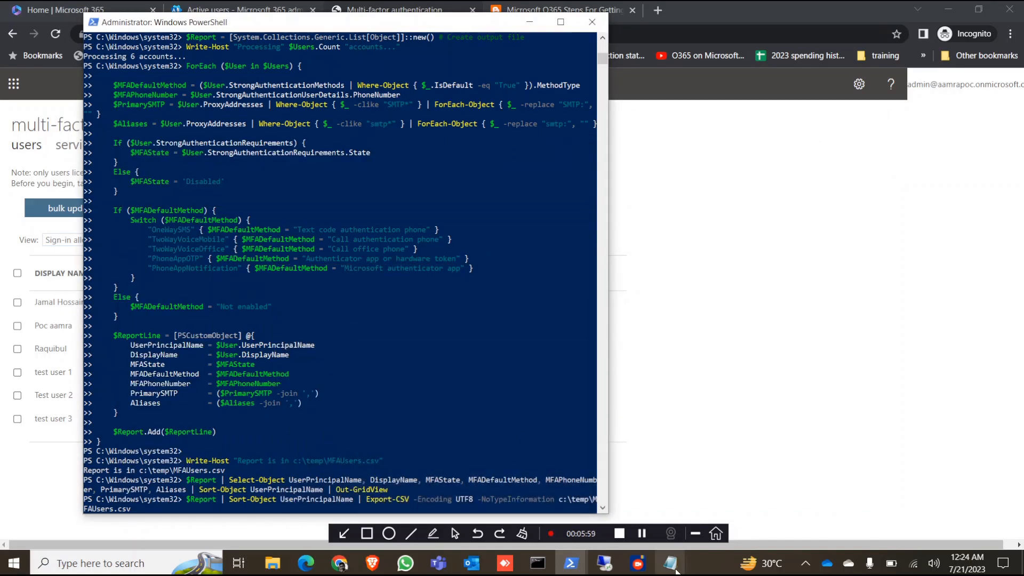
pyautogui.moveTo(671, 563)
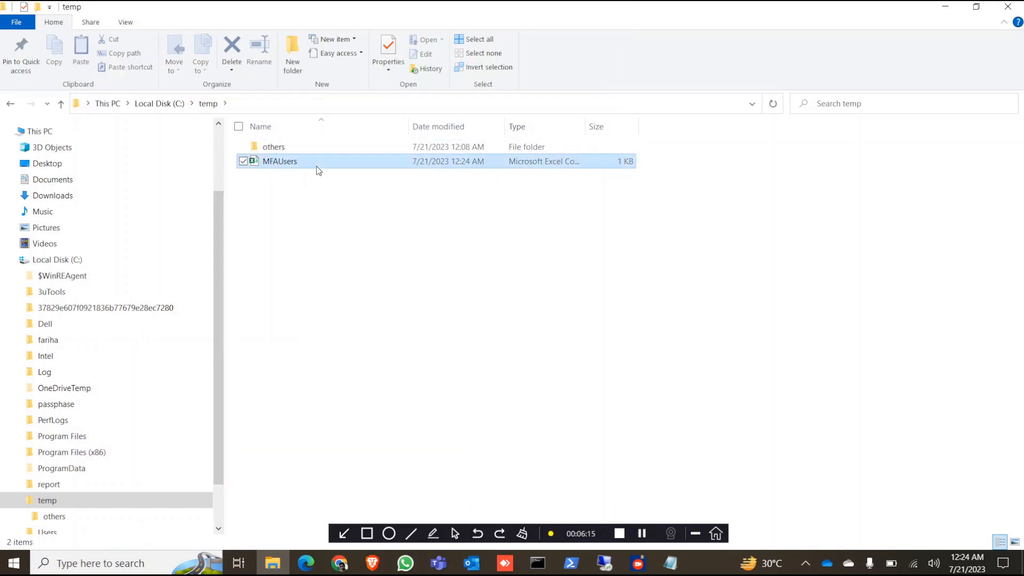
# Delete the old MFAUsers.csv from C:\temp and return to PowerShell to re-export it
pyautogui.doubleClick(279, 162)
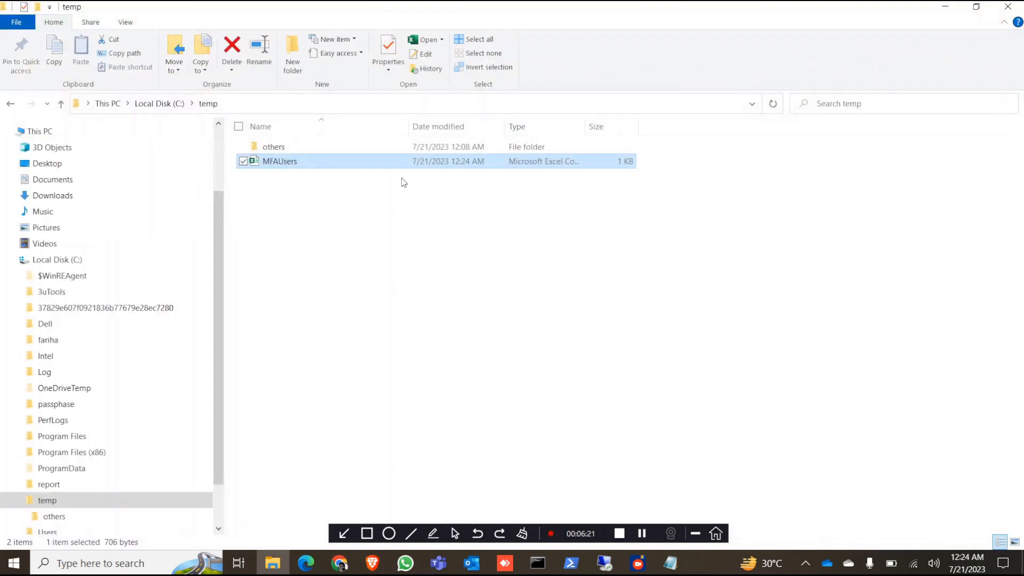
pyautogui.click(231, 48)
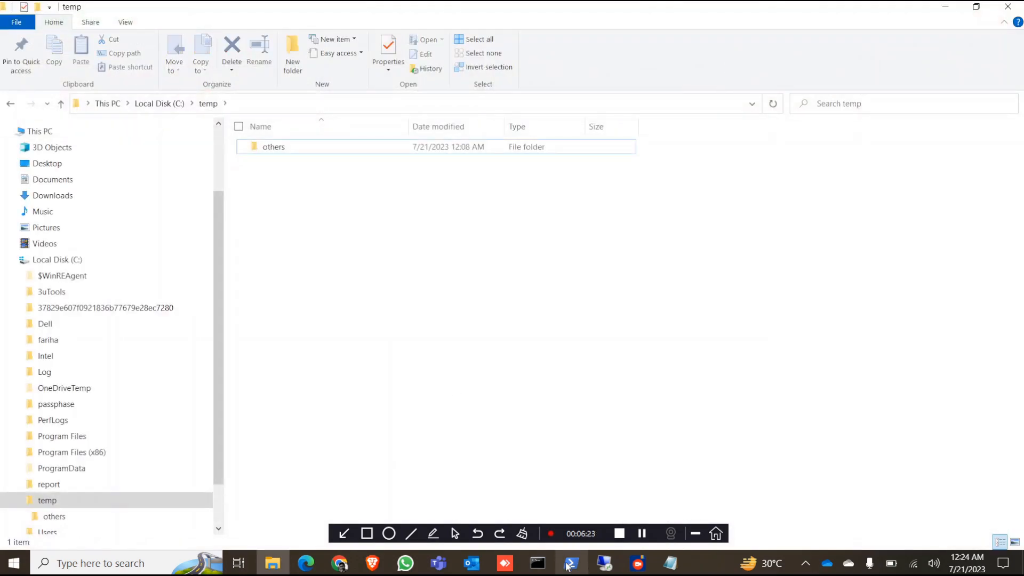
pyautogui.click(568, 563)
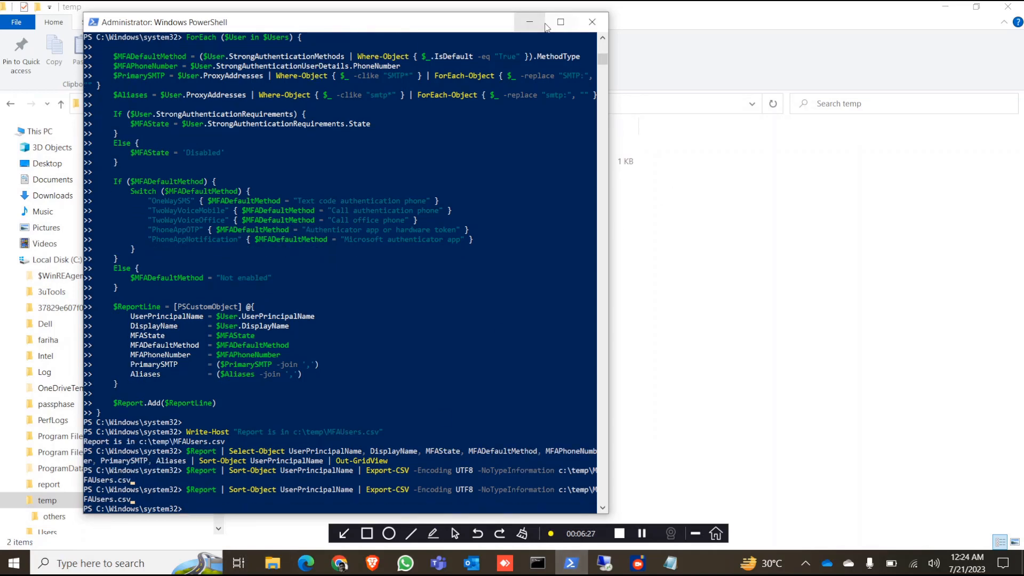
# Open MFAUsers.csv in Excel, autofit its columns to review the Enforced users, and close without saving
pyautogui.click(529, 22)
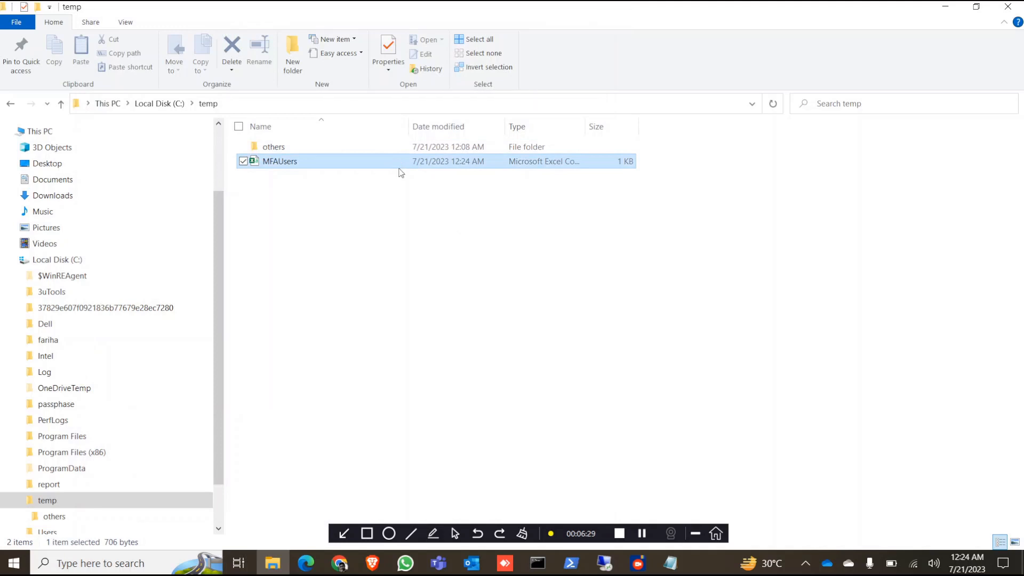
pyautogui.doubleClick(279, 161)
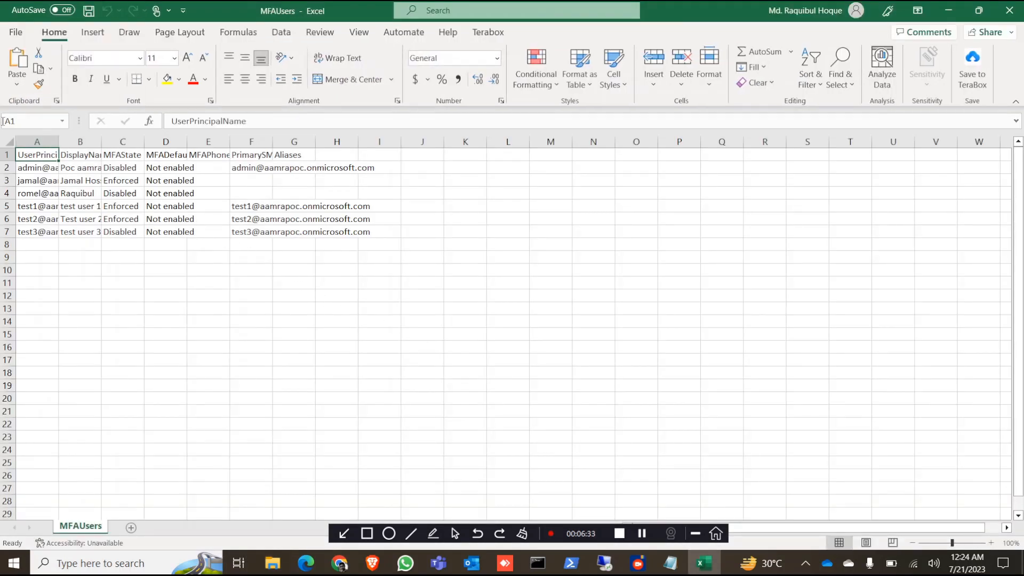
pyautogui.click(8, 142)
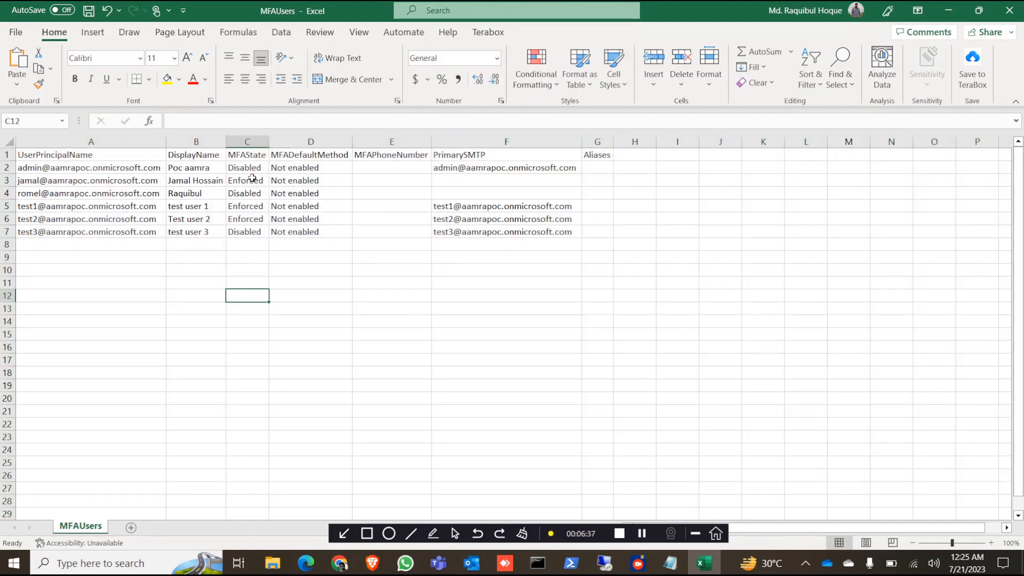
pyautogui.click(247, 218)
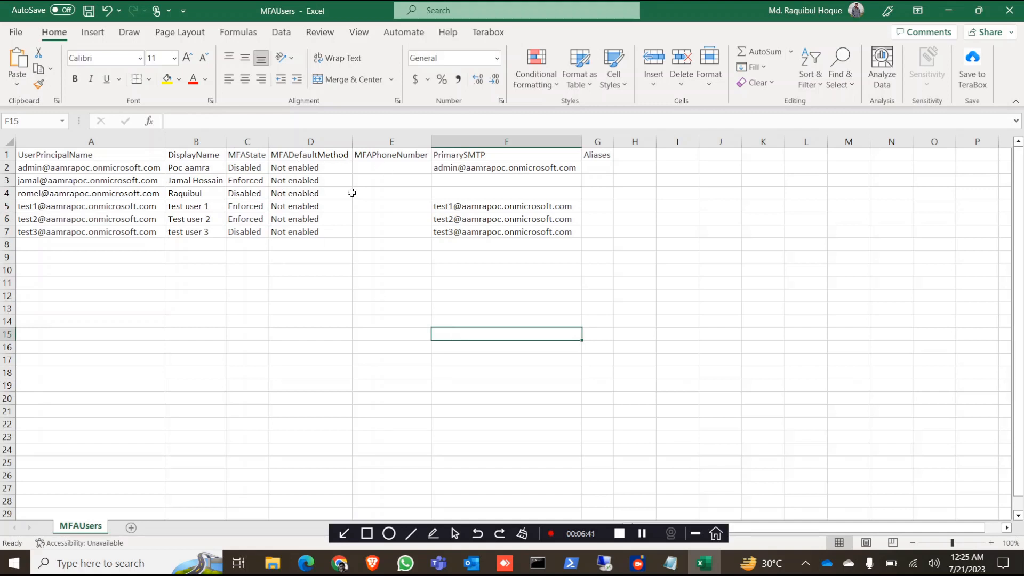
pyautogui.moveTo(957, 17)
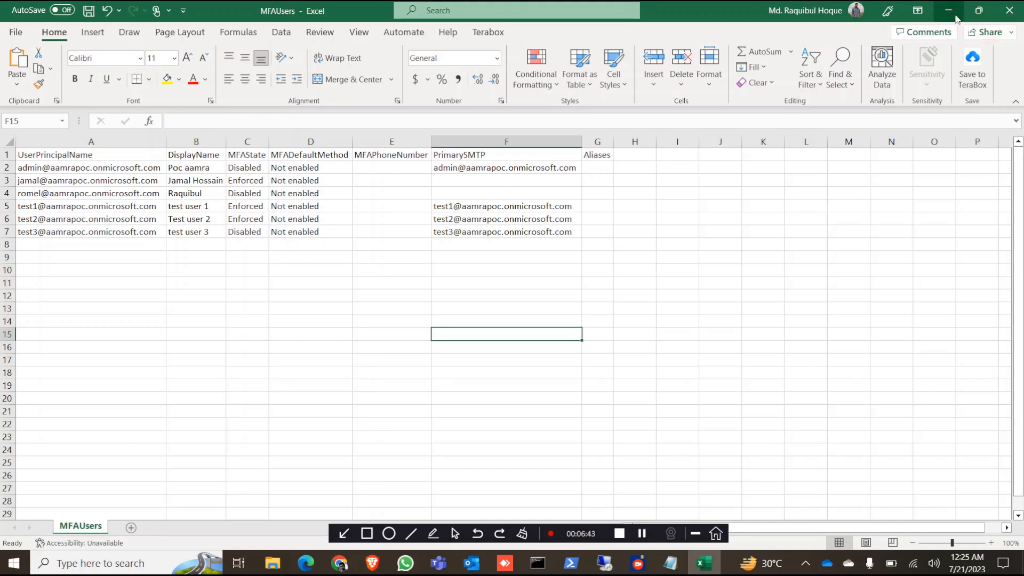
pyautogui.moveTo(571, 436)
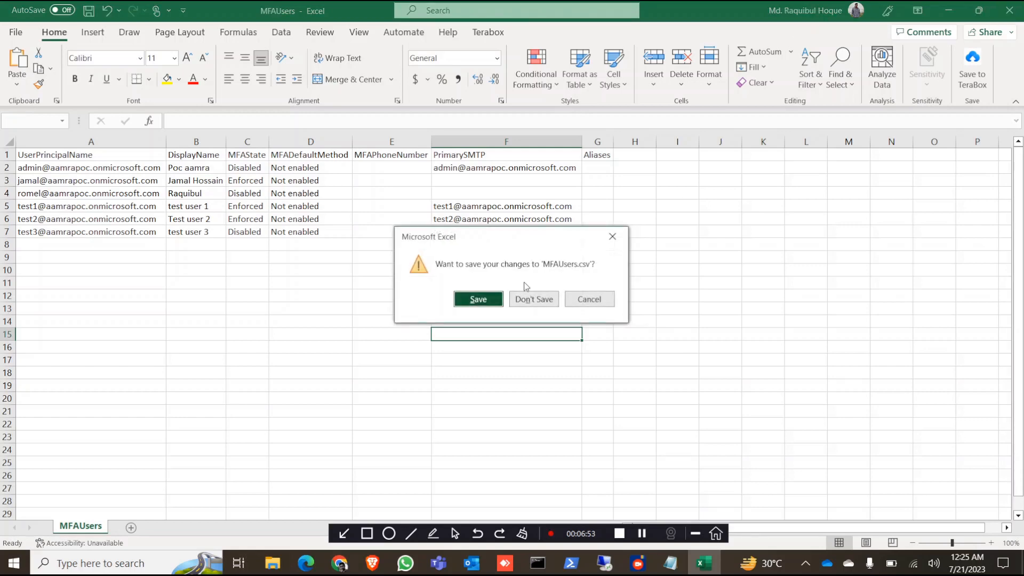
pyautogui.click(533, 299)
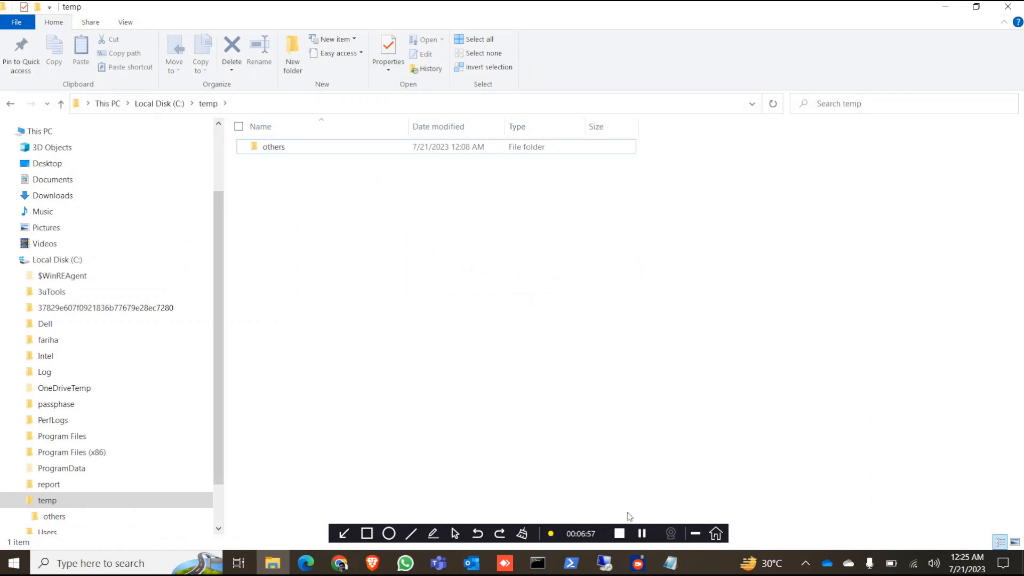
pyautogui.moveTo(604, 483)
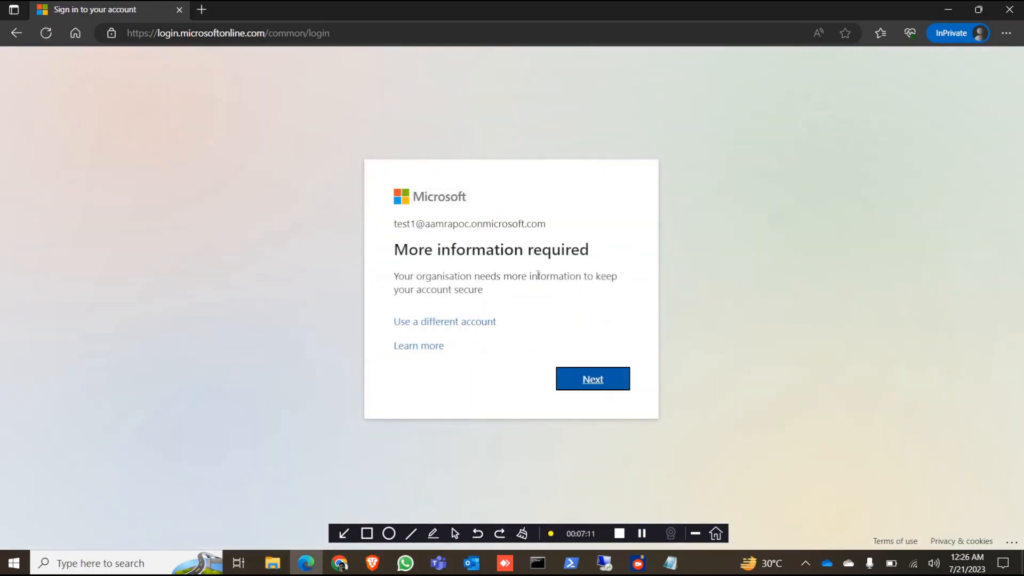
pyautogui.moveTo(593, 355)
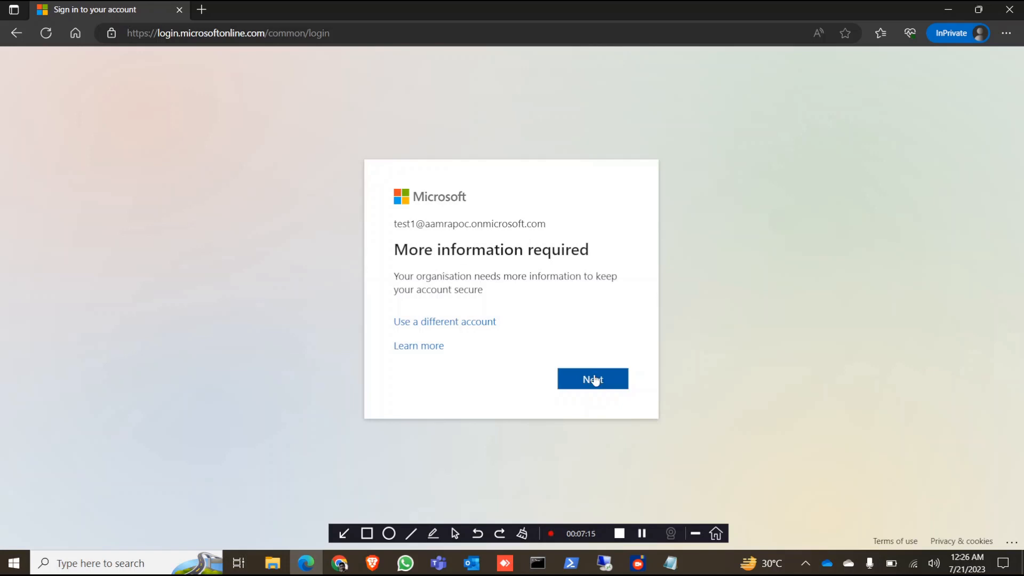
# Continue past test user 1's More information required prompt to the Microsoft Authenticator setup
pyautogui.click(592, 379)
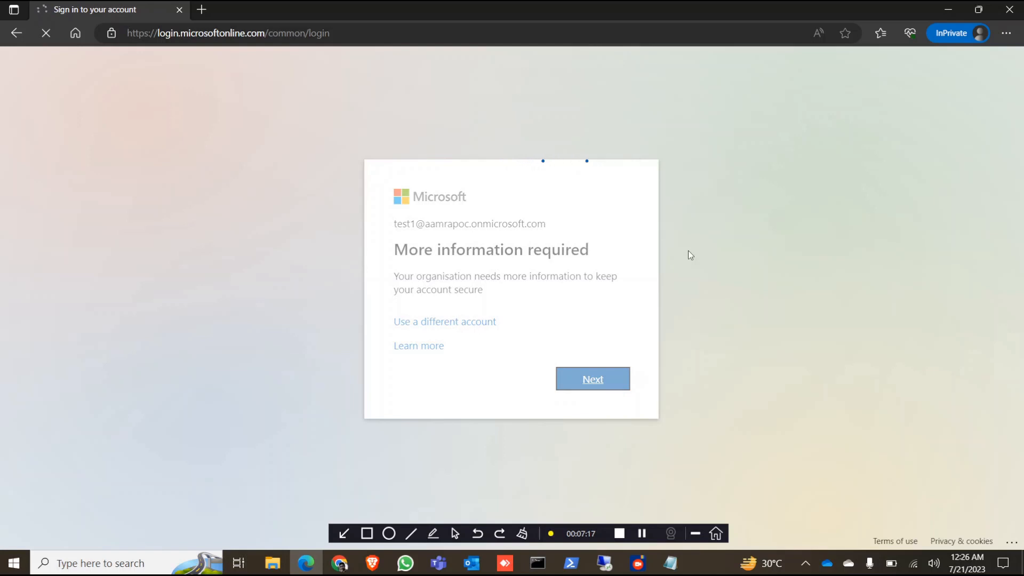
pyautogui.click(592, 379)
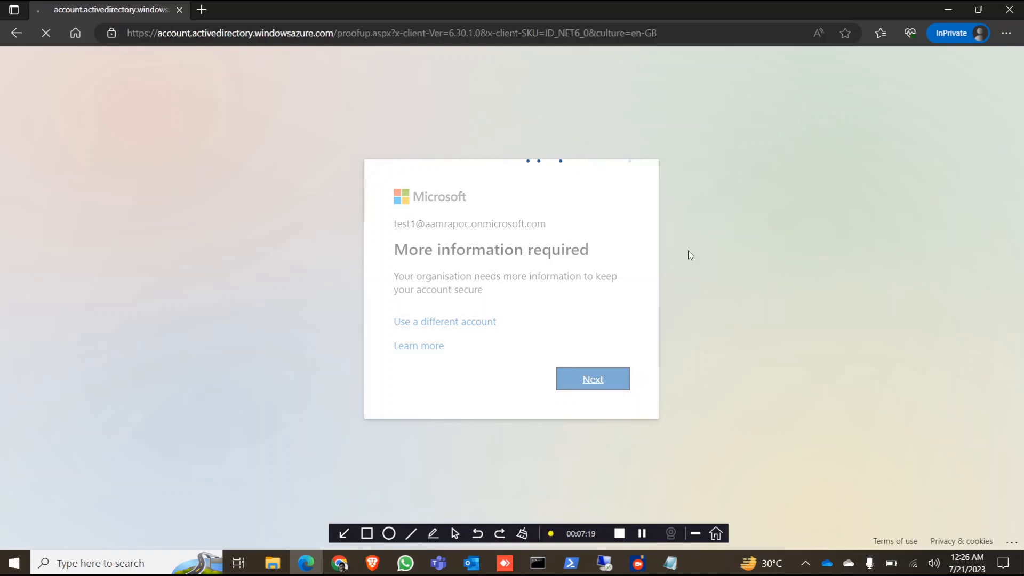
pyautogui.click(592, 379)
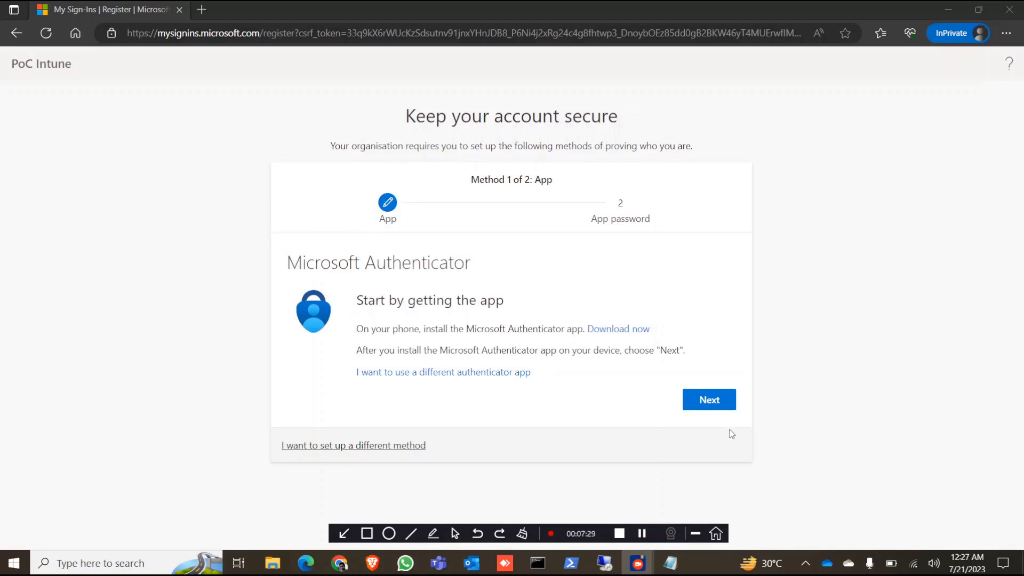
pyautogui.moveTo(578, 398)
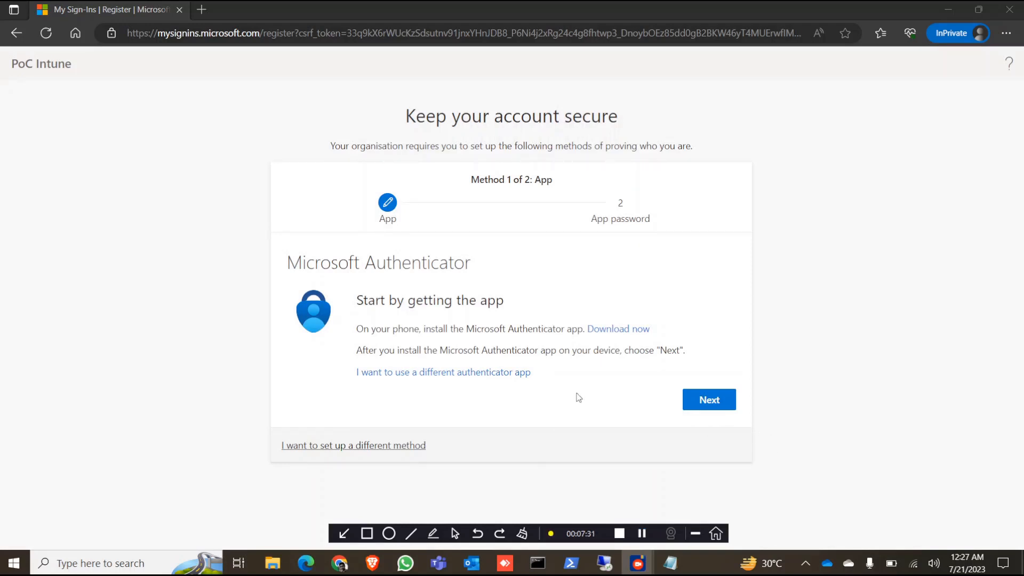
# Register Microsoft Authenticator by scanning the QR code and approving its test notification
pyautogui.click(709, 400)
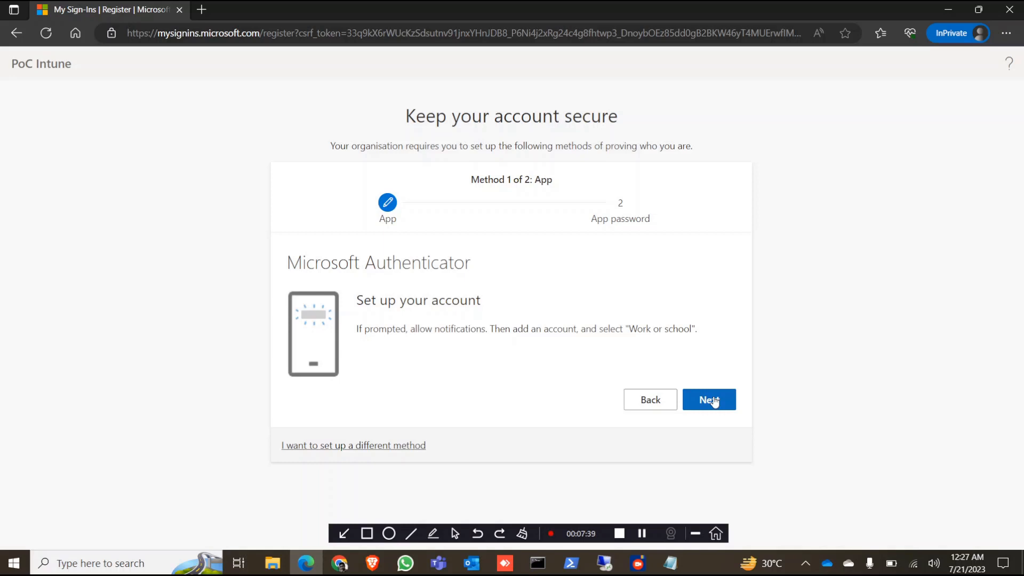
pyautogui.click(709, 399)
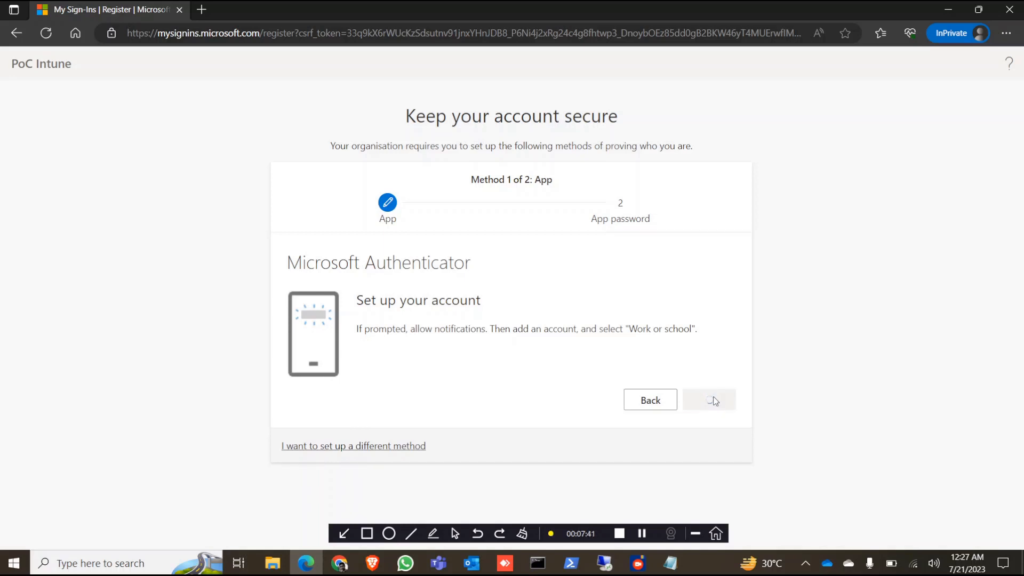
pyautogui.click(709, 399)
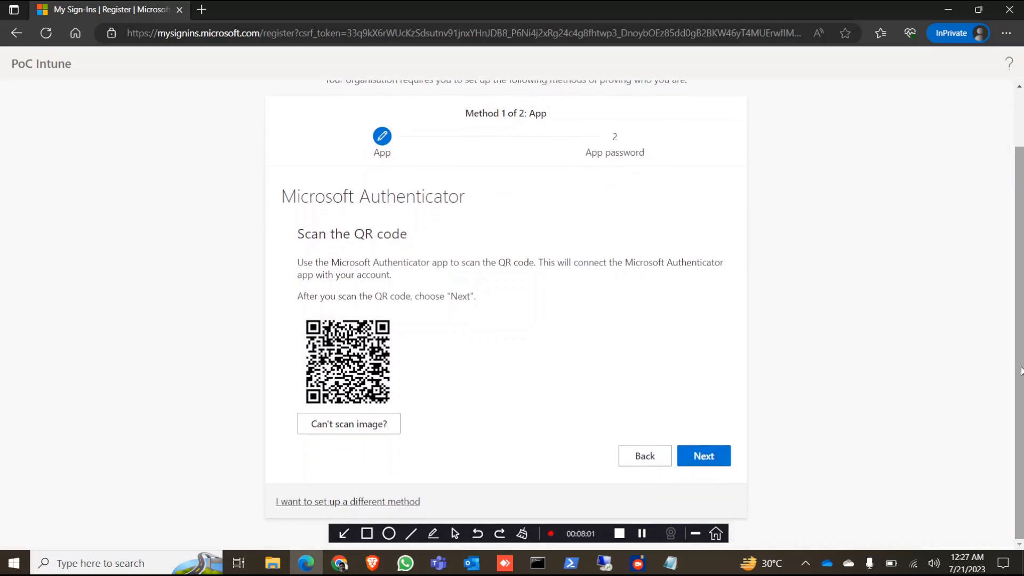
pyautogui.click(703, 456)
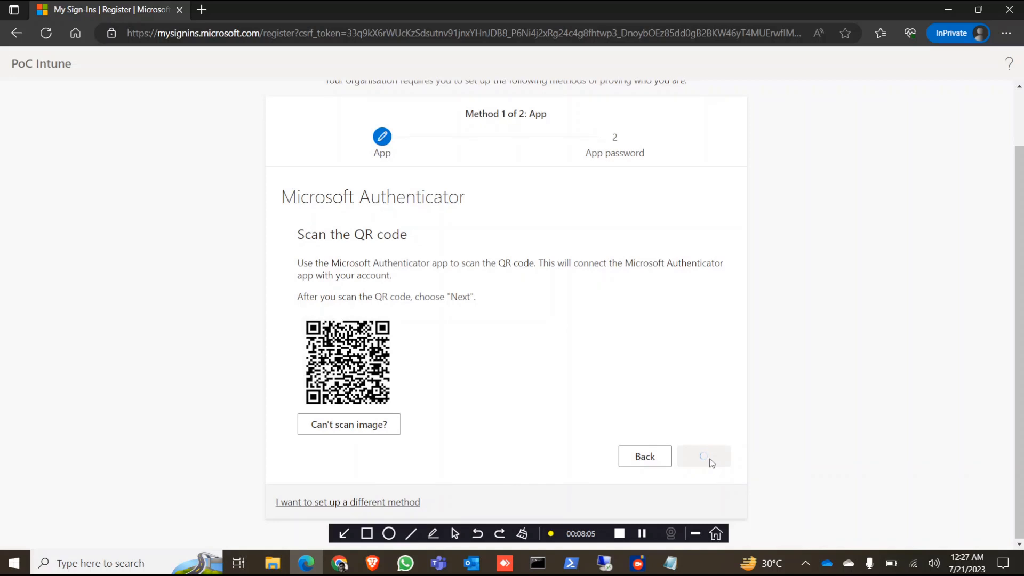
pyautogui.click(704, 456)
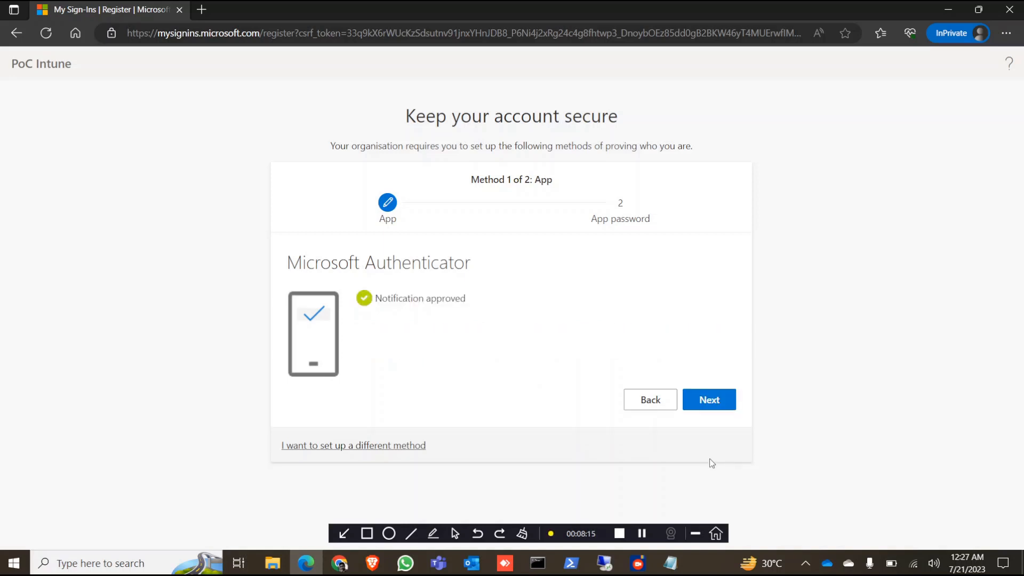
pyautogui.moveTo(582, 421)
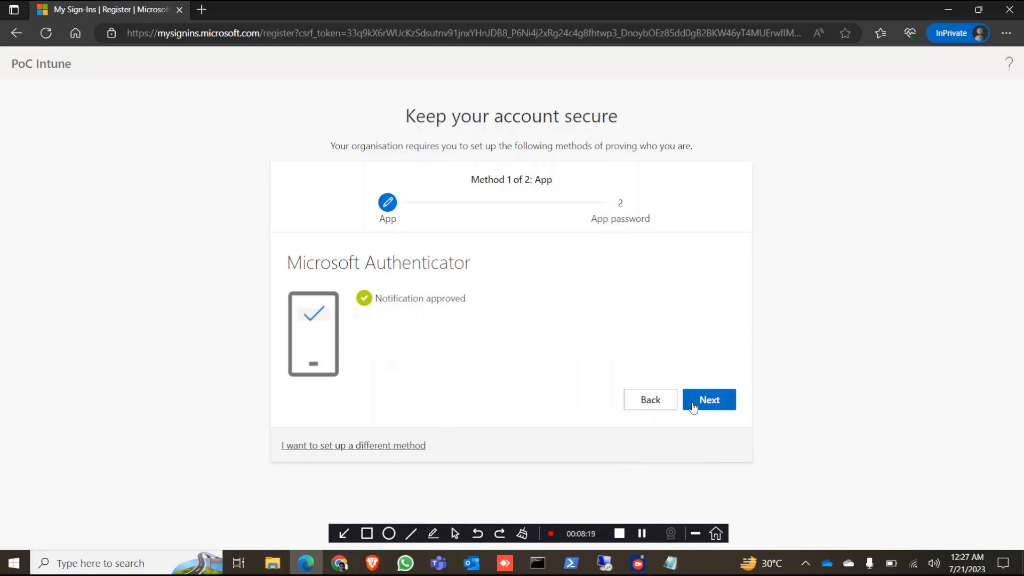
pyautogui.click(709, 399)
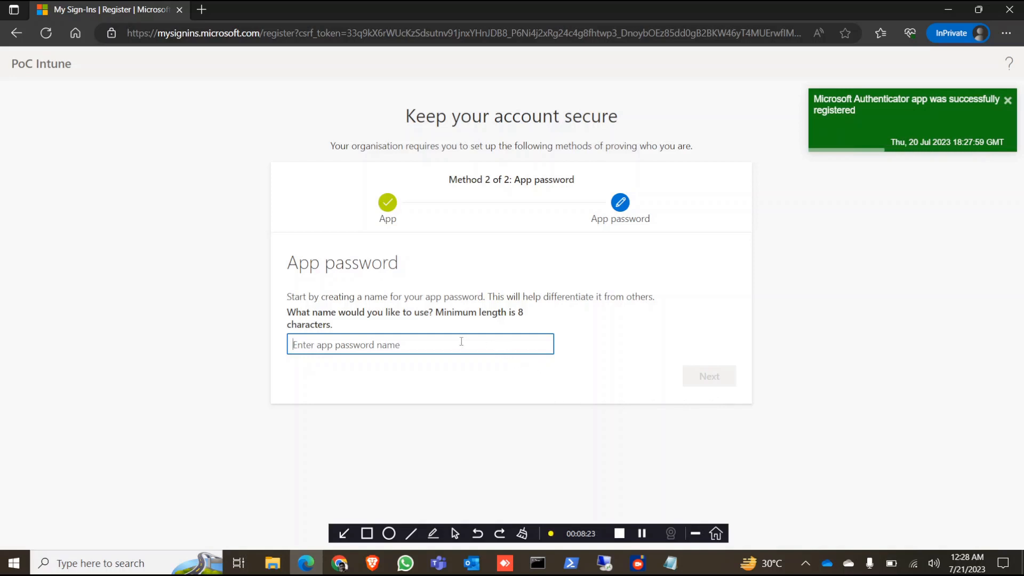
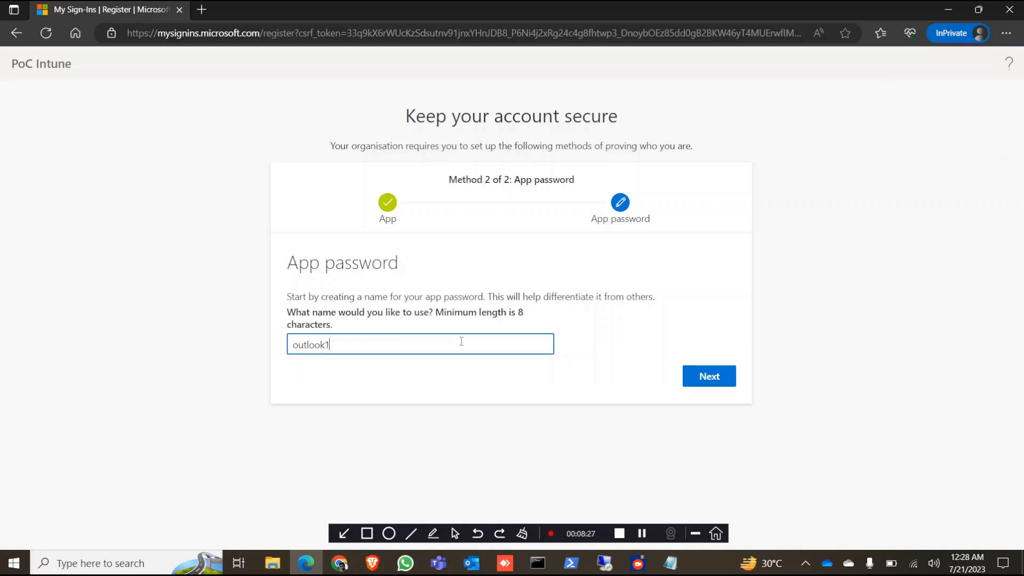
pyautogui.click(709, 376)
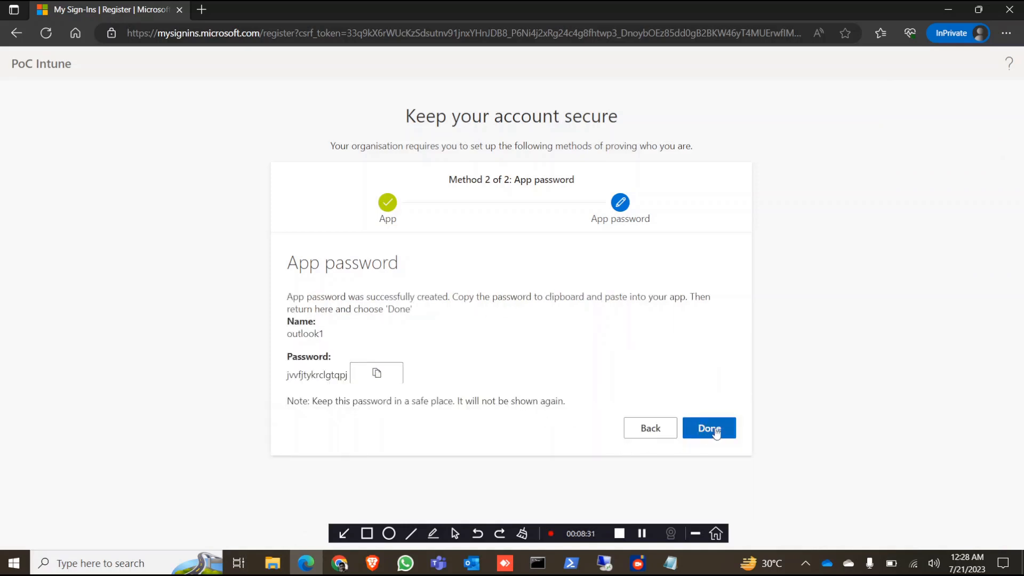
pyautogui.click(708, 428)
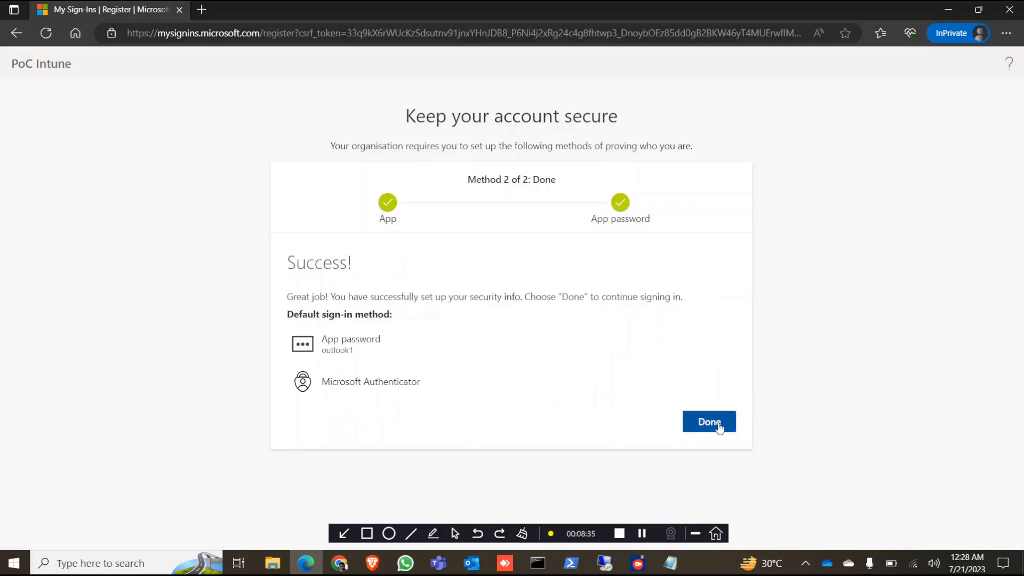
pyautogui.click(709, 421)
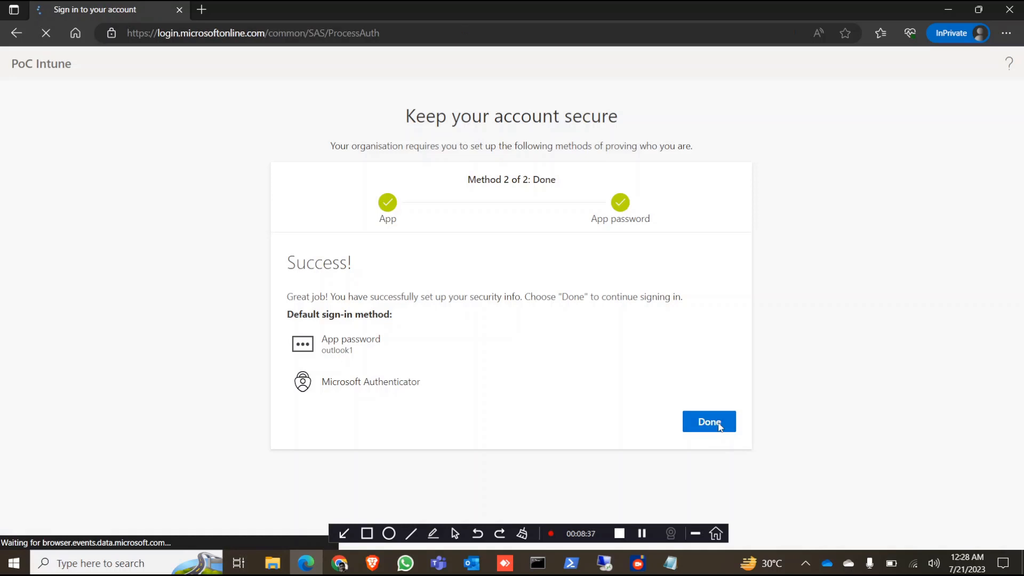
pyautogui.click(709, 422)
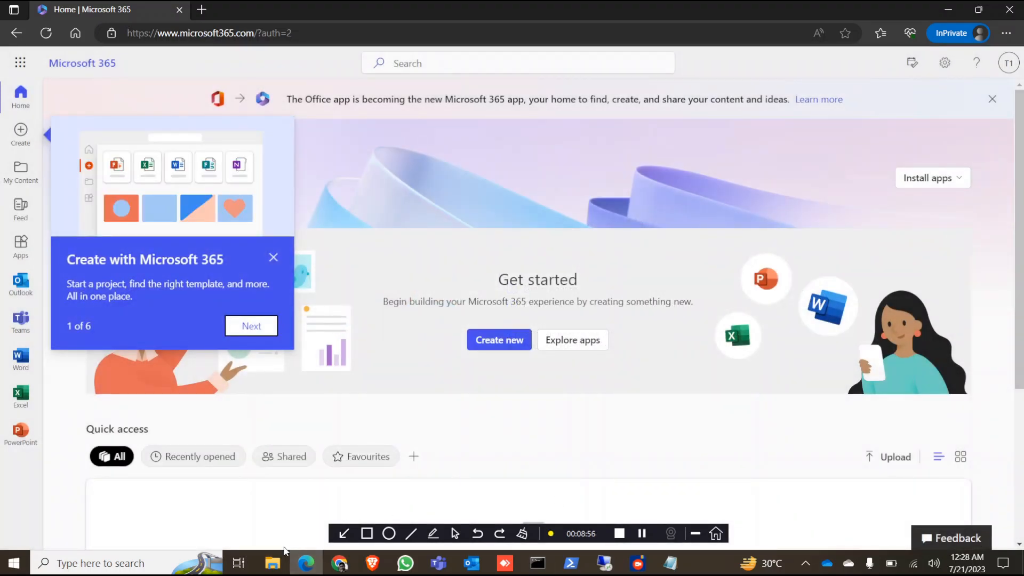
pyautogui.moveTo(571, 564)
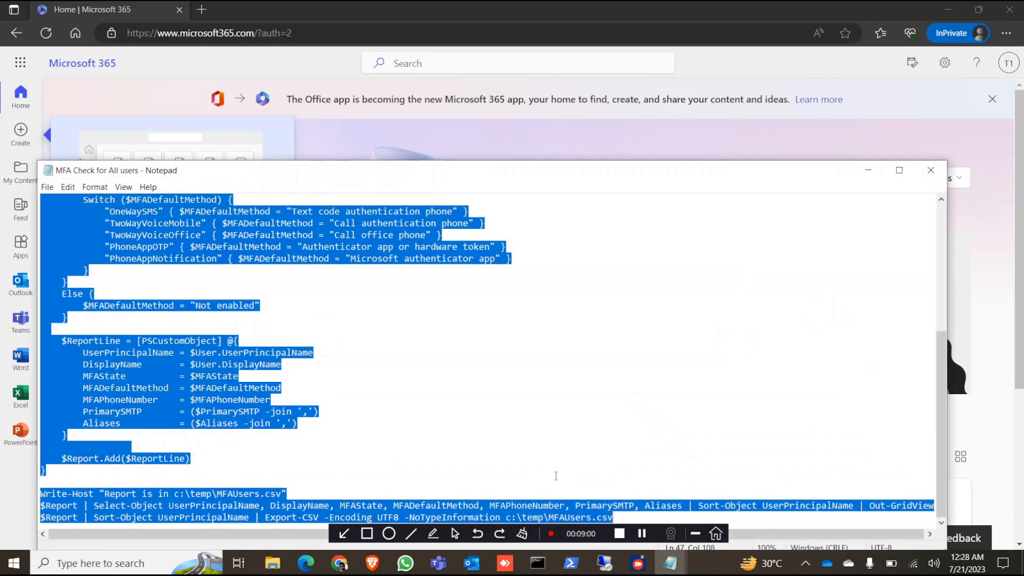
pyautogui.moveTo(521, 438)
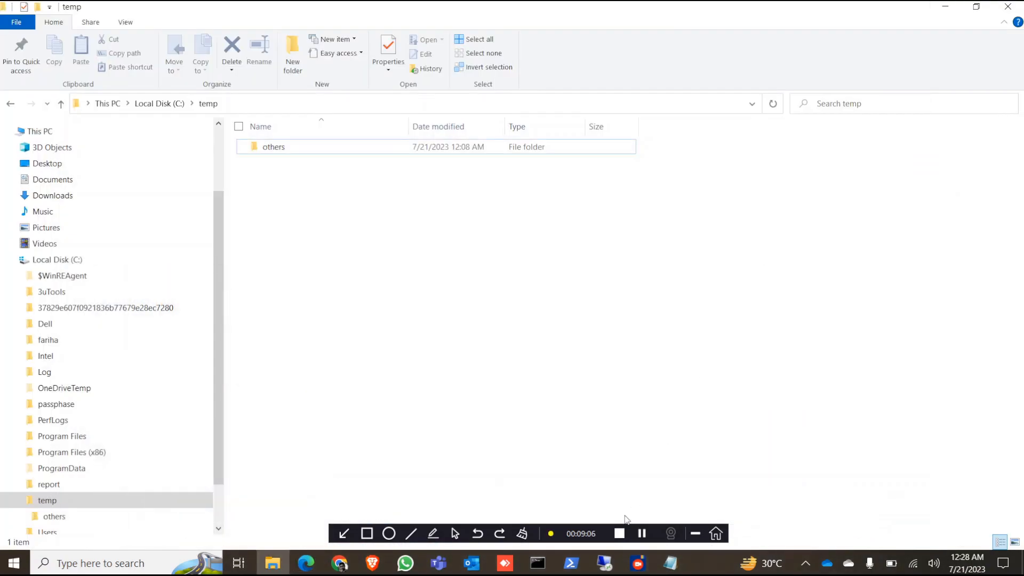
# Rerun the MFA report and select test user 1's row showing Microsoft authenticator app
pyautogui.click(573, 564)
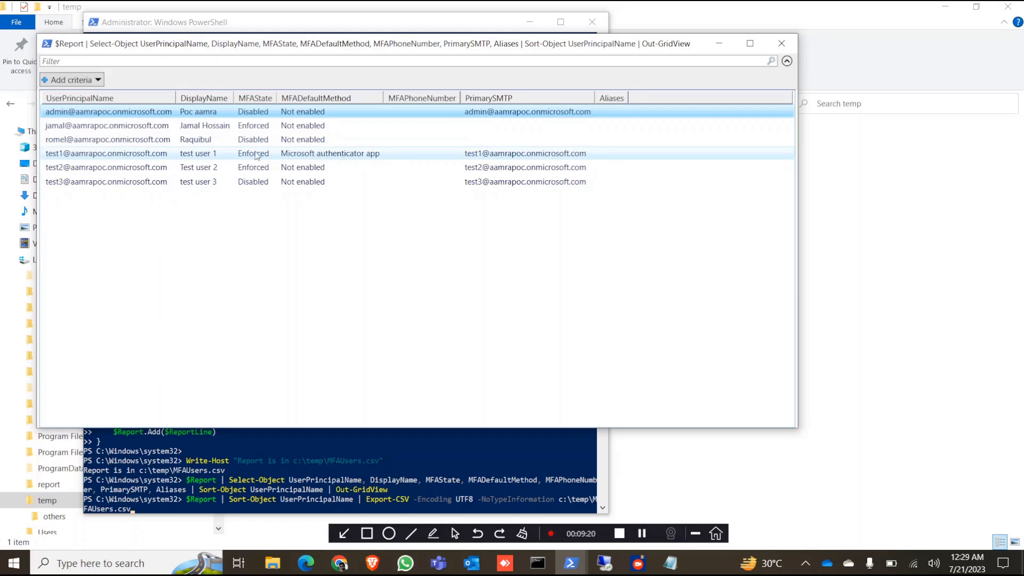
pyautogui.click(251, 153)
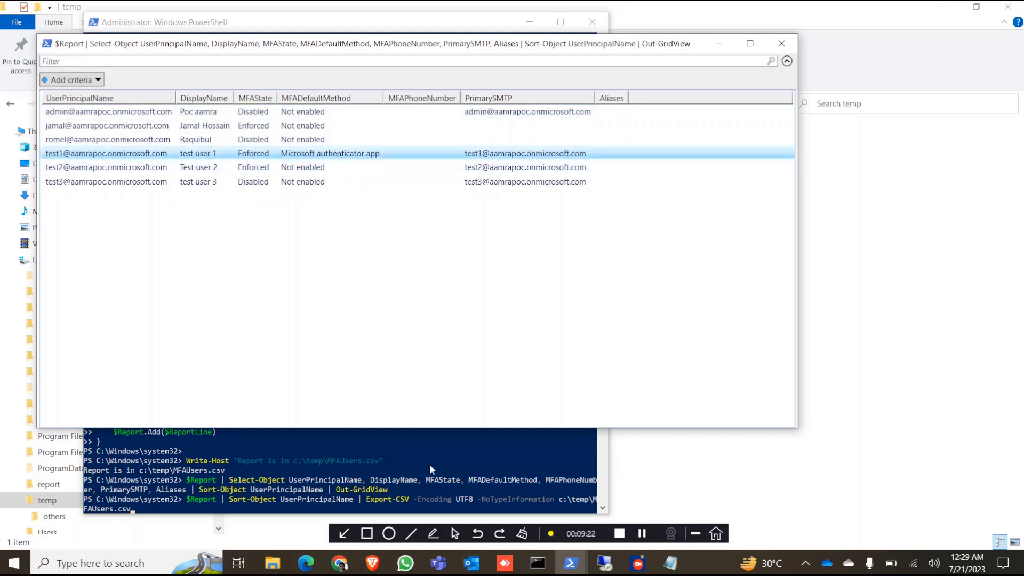
pyautogui.click(781, 43)
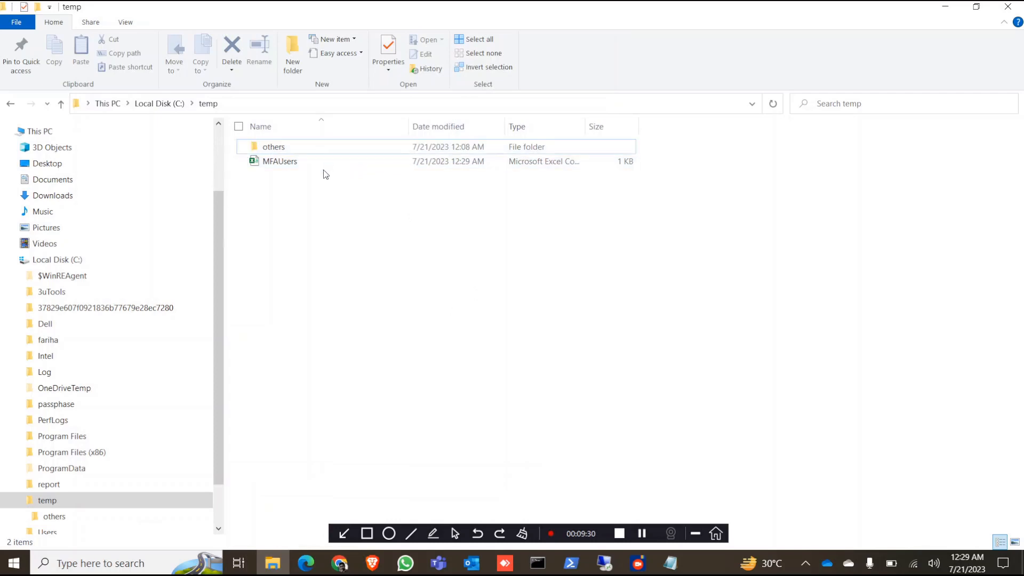
# Open the new MFAUsers.csv in Excel and select D5 showing Microsoft authenticator app
pyautogui.doubleClick(279, 162)
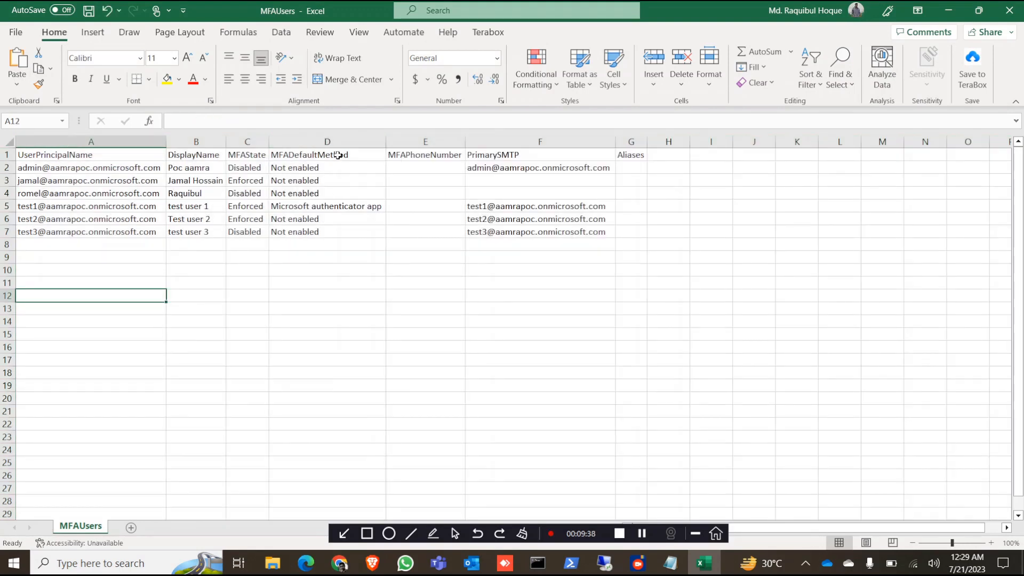
pyautogui.click(327, 206)
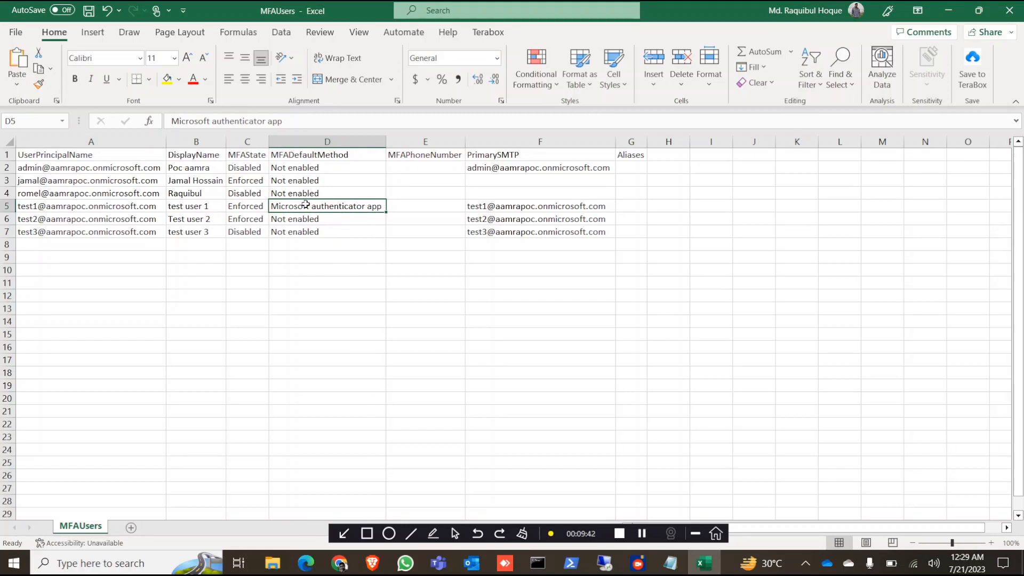
pyautogui.moveTo(364, 212)
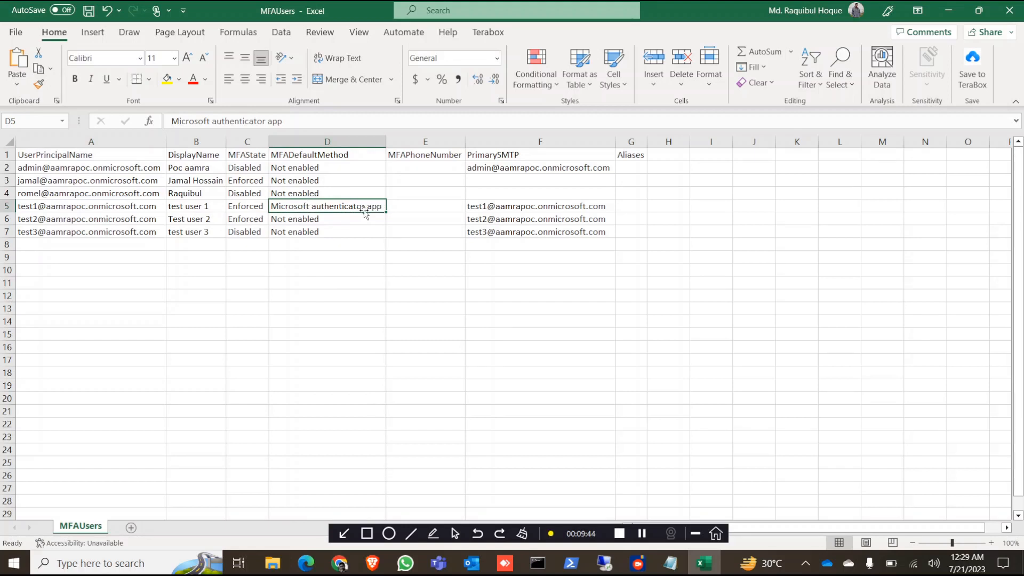
pyautogui.moveTo(347, 217)
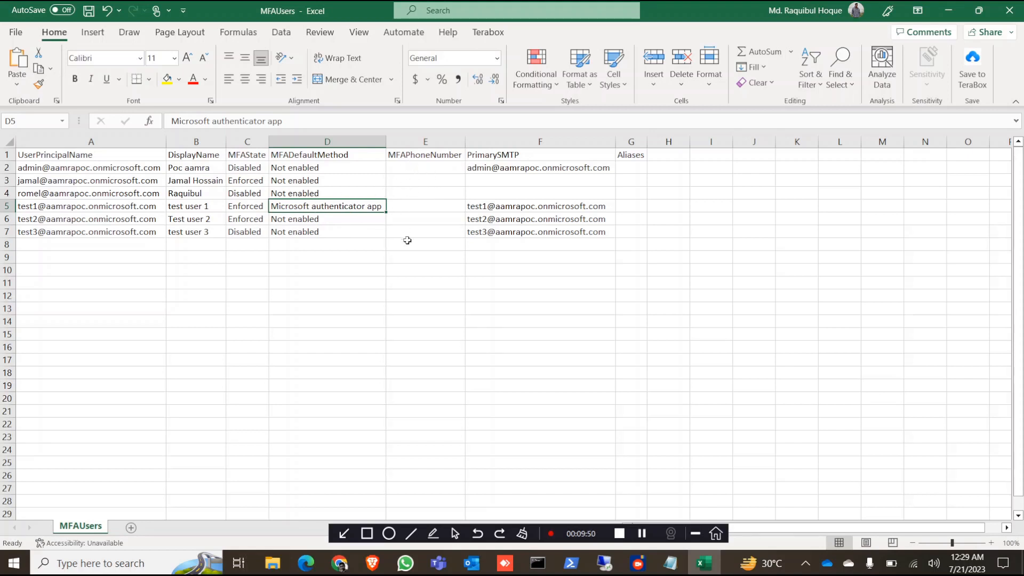
pyautogui.moveTo(412, 218)
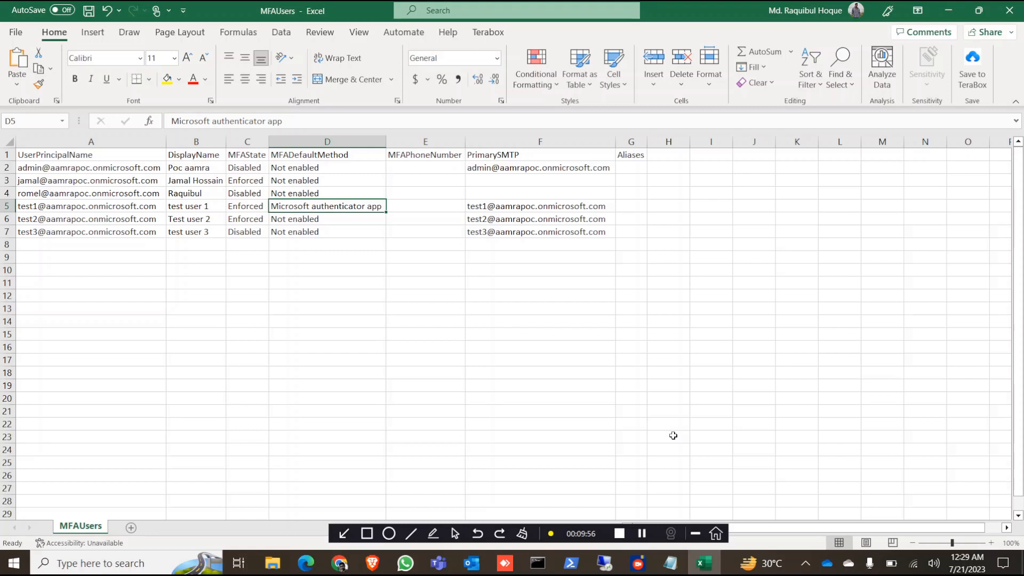
pyautogui.moveTo(593, 453)
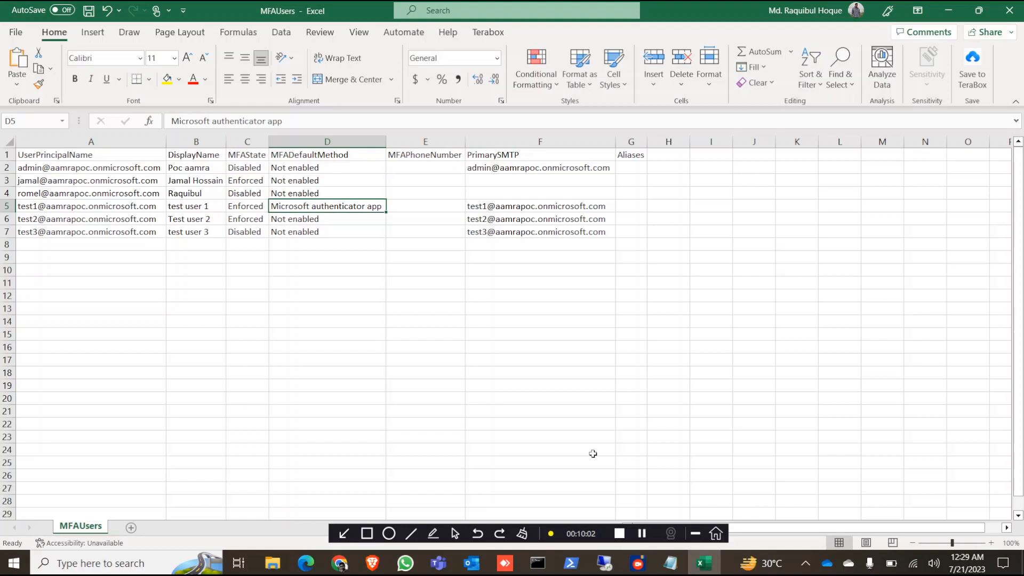
pyautogui.moveTo(545, 176)
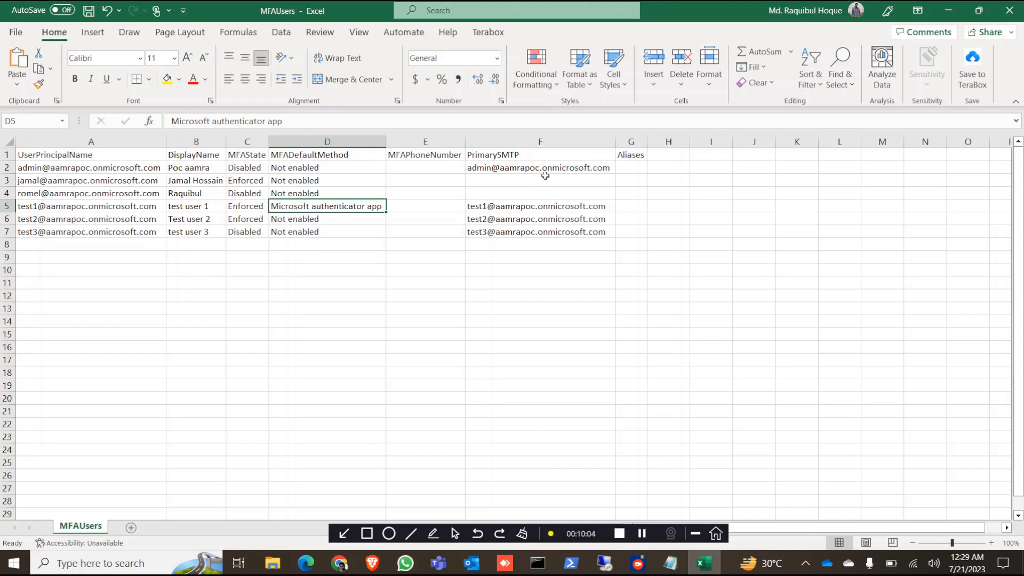